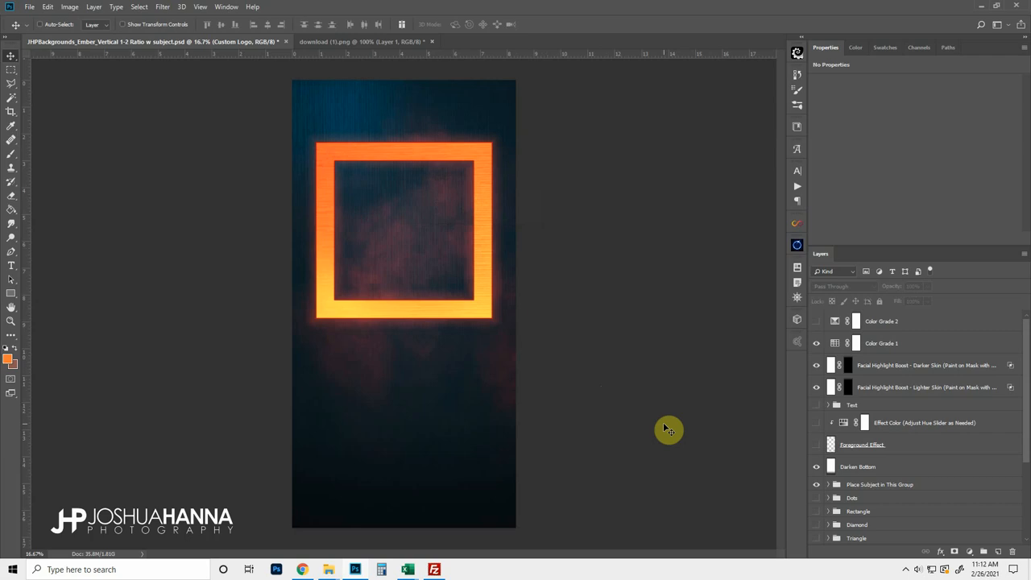
pyautogui.moveTo(614, 344)
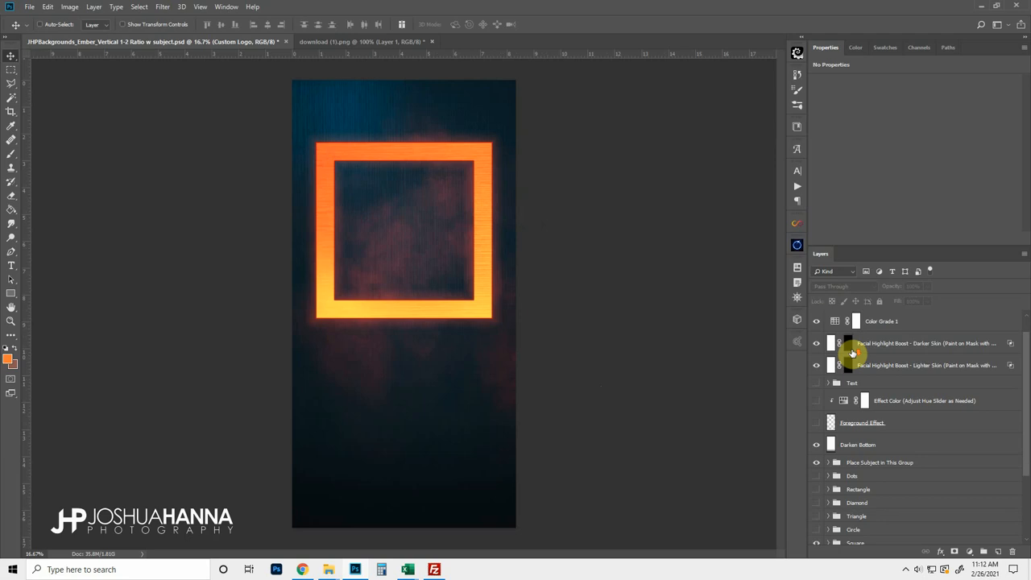
# Hide the Square group and show the scattered glowing orange Dots group instead.
pyautogui.scroll(-3)
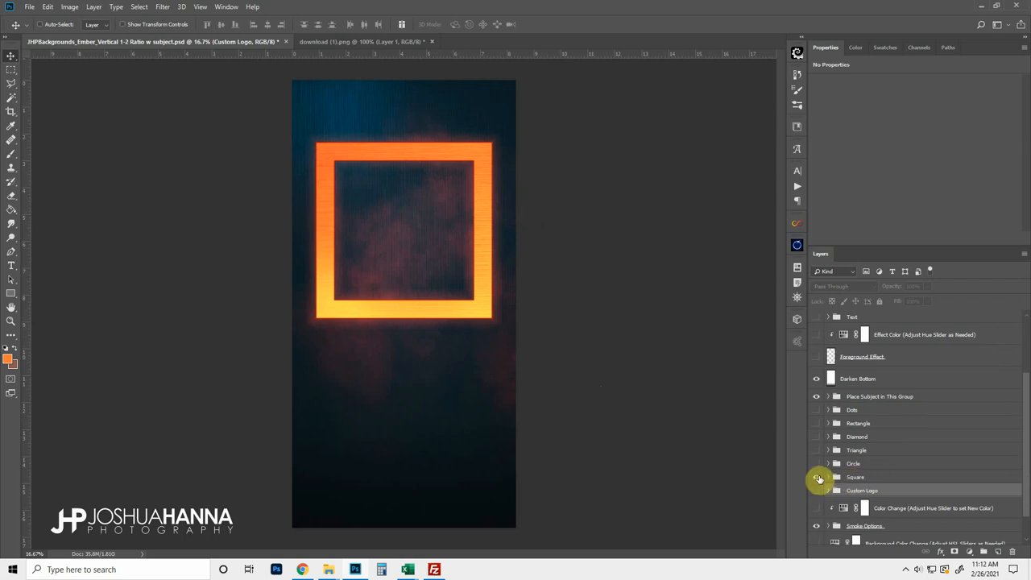
pyautogui.click(815, 477)
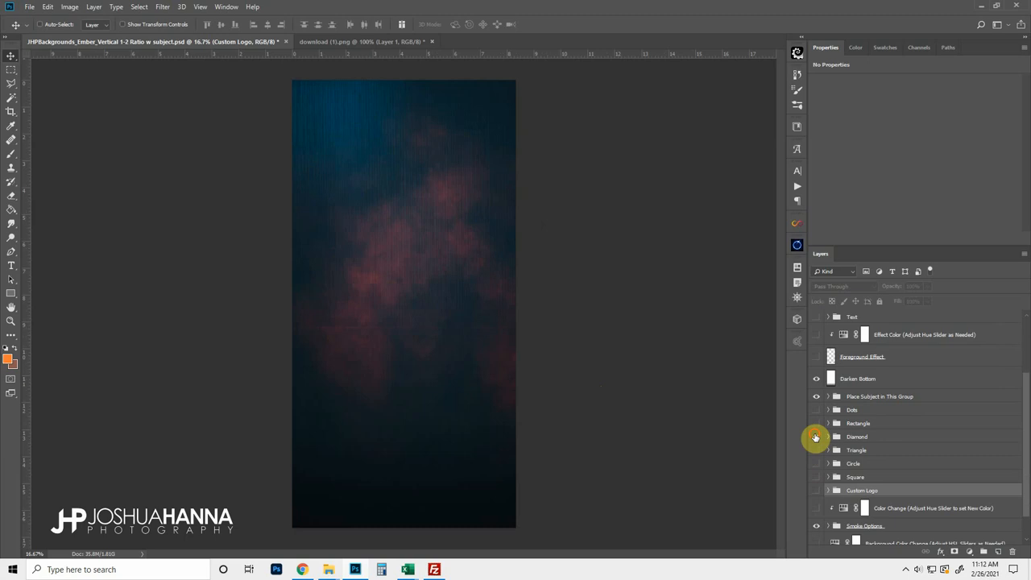
pyautogui.click(815, 422)
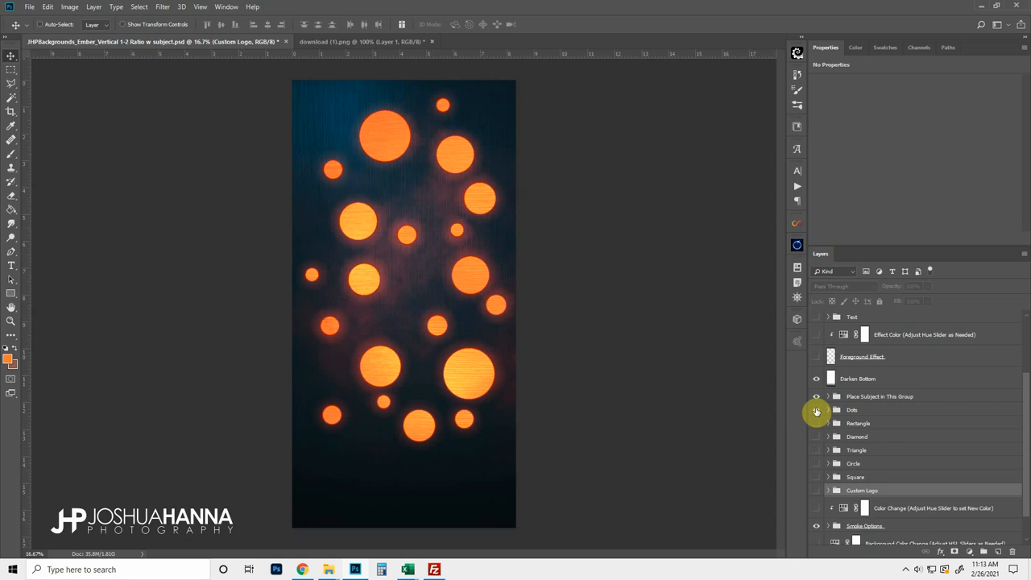
pyautogui.click(829, 422)
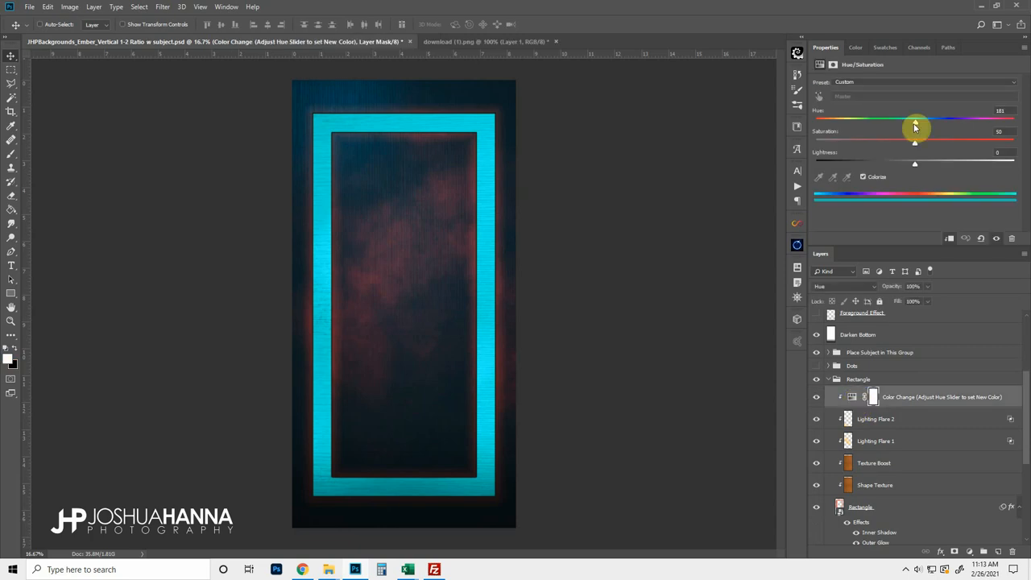
# Shift the Rectangle frame's Hue through orange and blue to settle on bright green.
pyautogui.moveTo(915, 126); pyautogui.dragTo(849, 126)
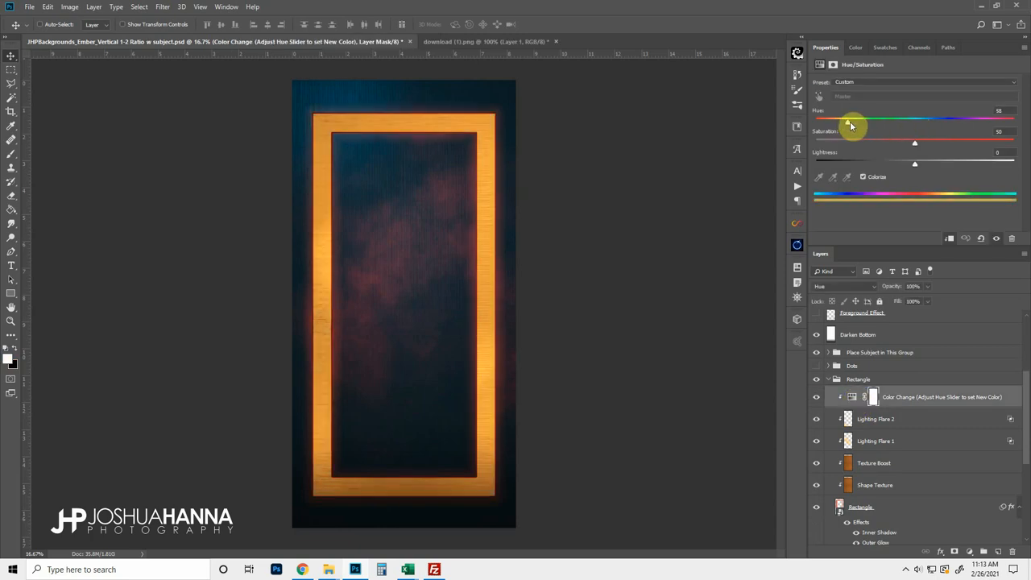
pyautogui.moveTo(848, 119); pyautogui.dragTo(909, 120)
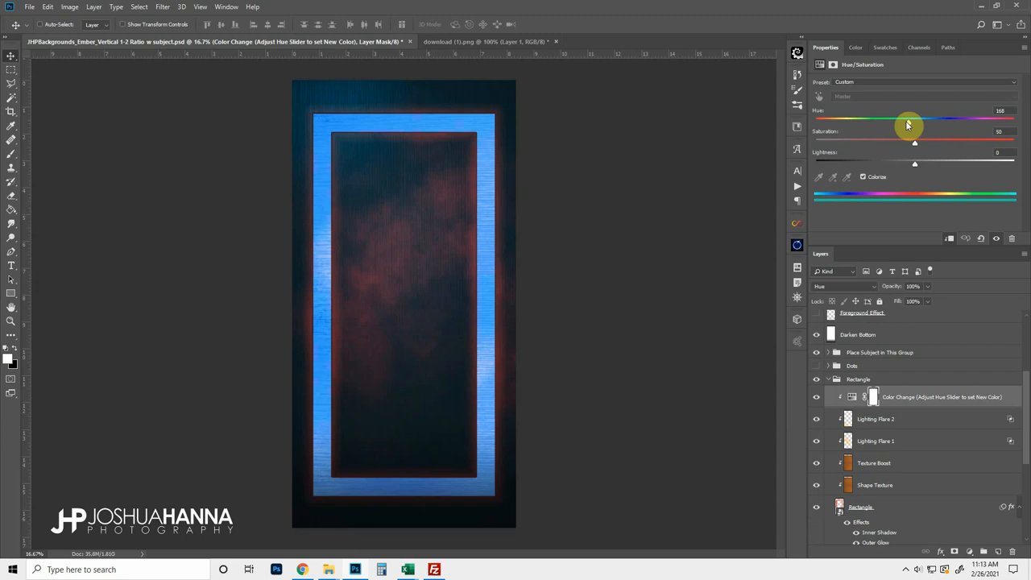
pyautogui.moveTo(909, 119); pyautogui.dragTo(887, 121)
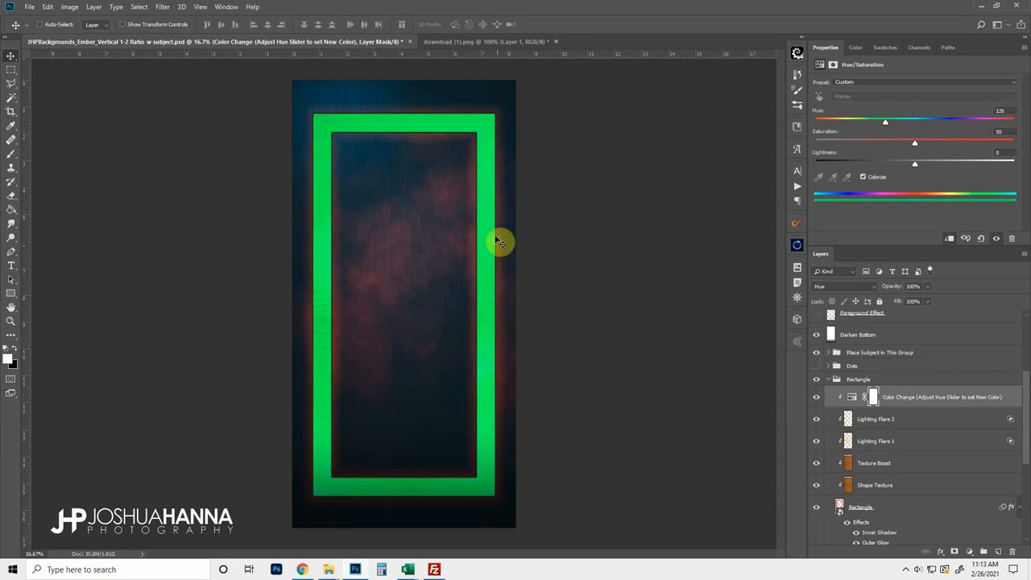
pyautogui.moveTo(886, 121); pyautogui.dragTo(899, 121)
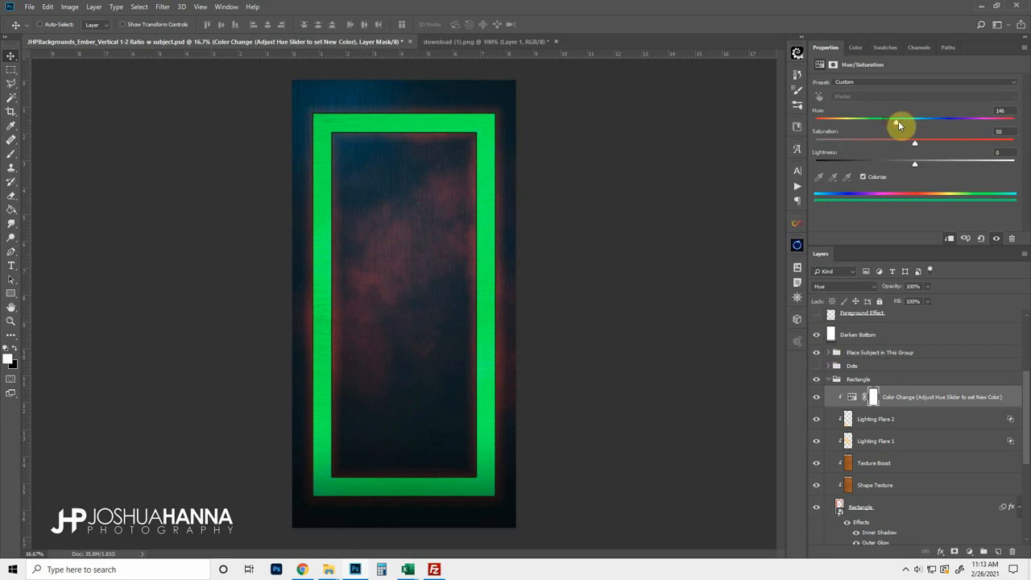
pyautogui.click(834, 286)
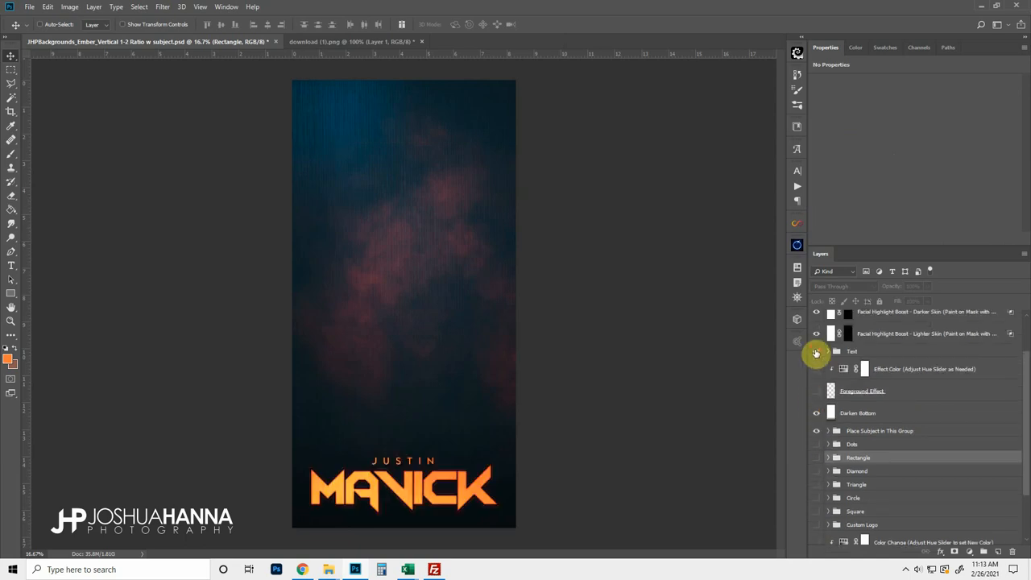
# Hide the JUSTIN MAVICK name text, leaving only the smoky blue backdrop.
pyautogui.click(828, 351)
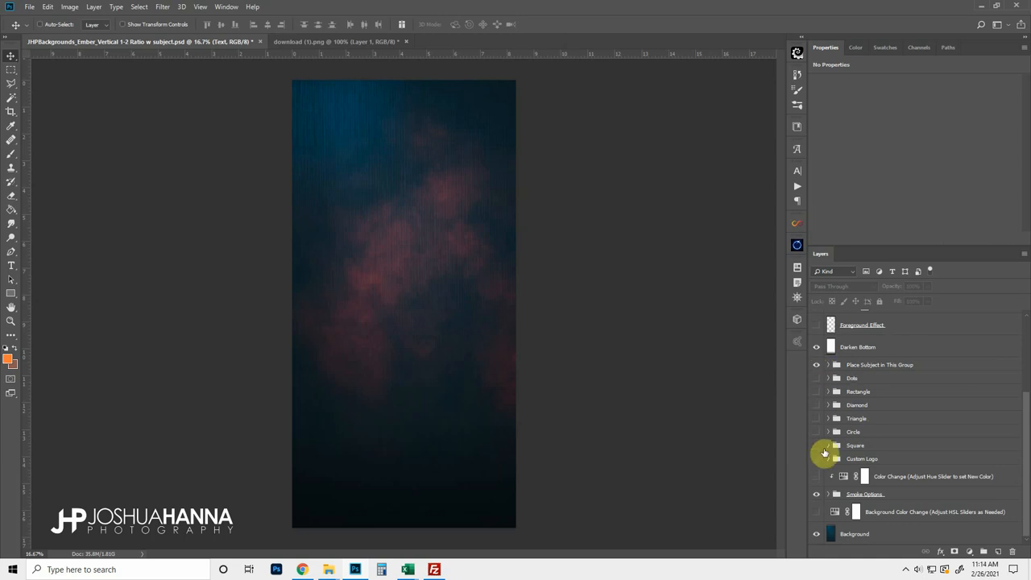
# Show the Custom Logo group and open the eagle logo smart object .psb.
pyautogui.click(816, 458)
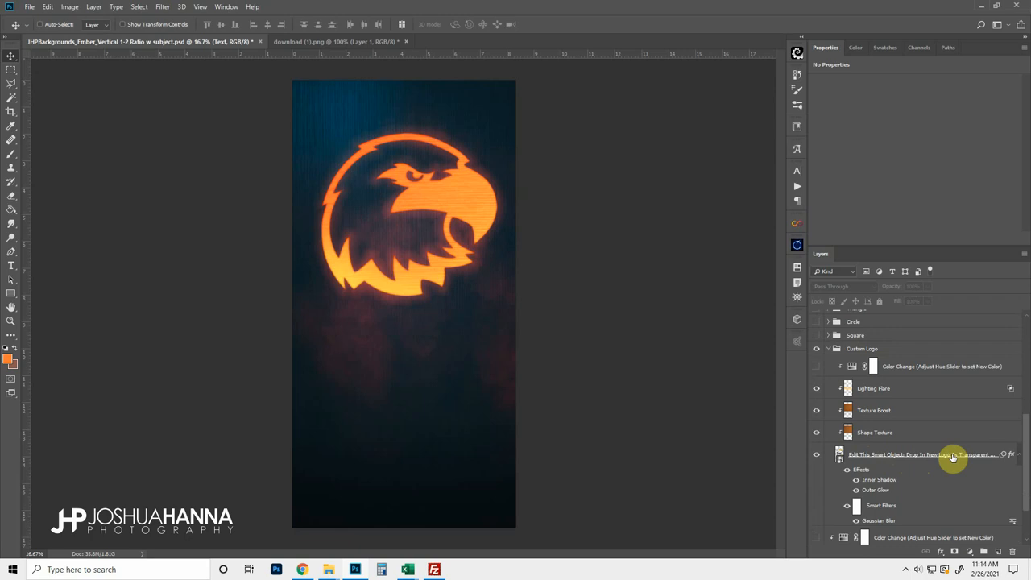
pyautogui.moveTo(951, 454)
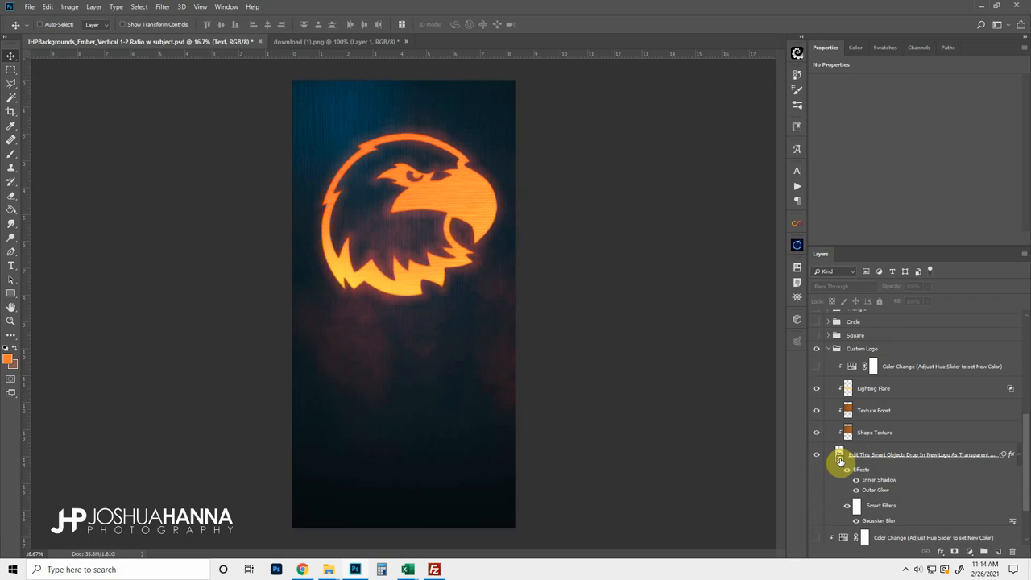
pyautogui.doubleClick(839, 455)
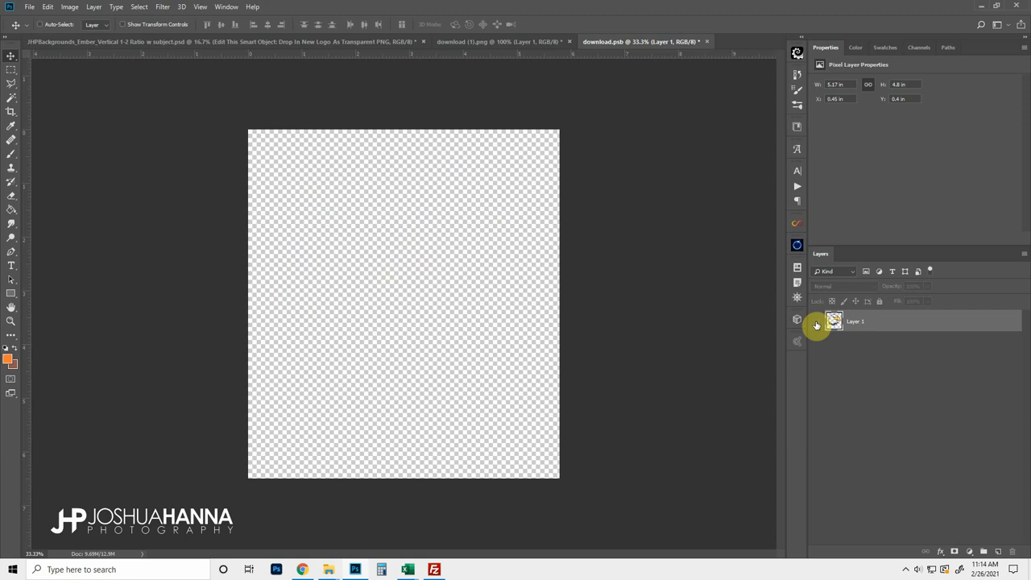
# Hide the eagle, bring the navy paw print into download.psb, then close and save it.
pyautogui.click(817, 322)
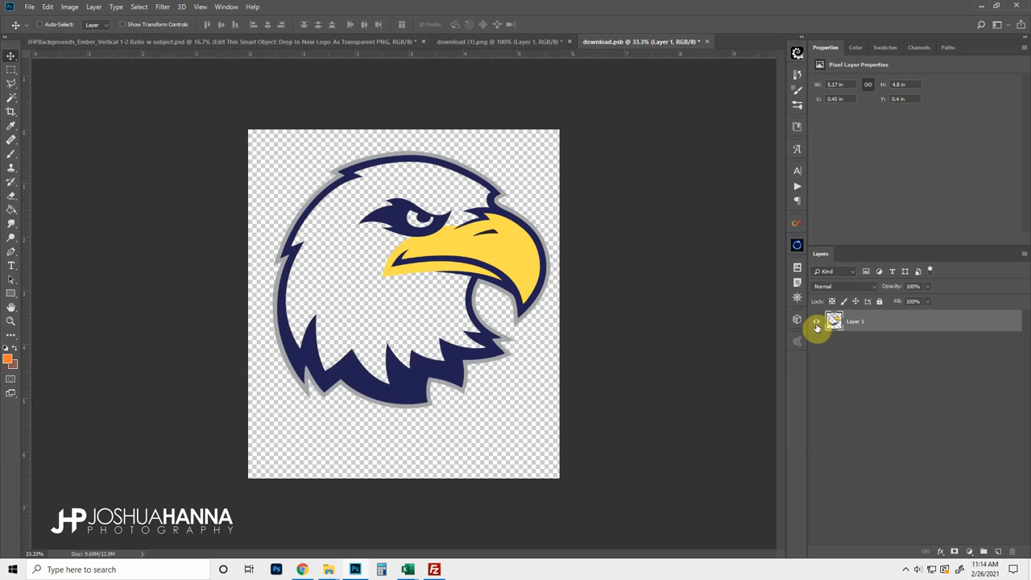
pyautogui.click(815, 323)
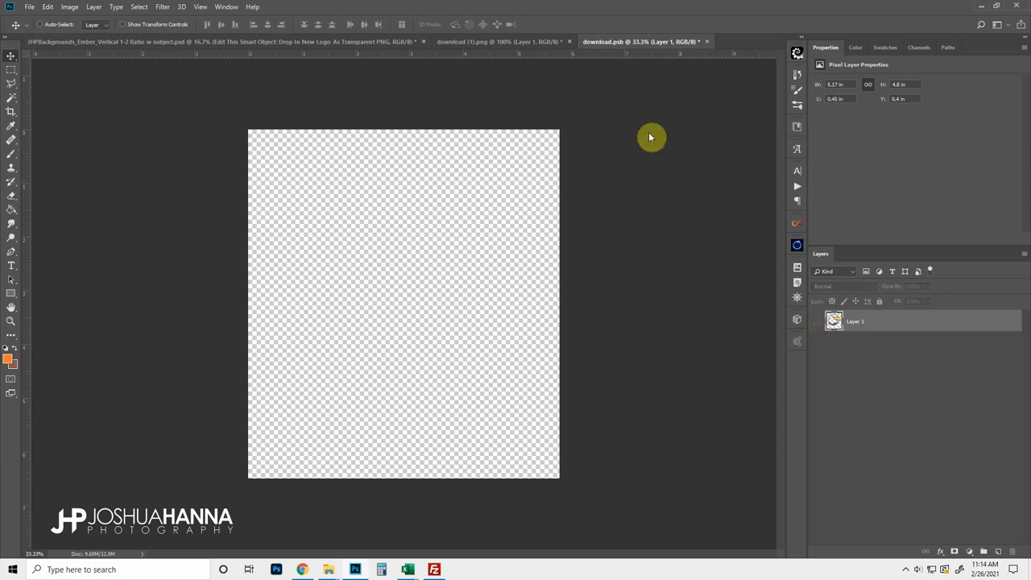
pyautogui.click(500, 42)
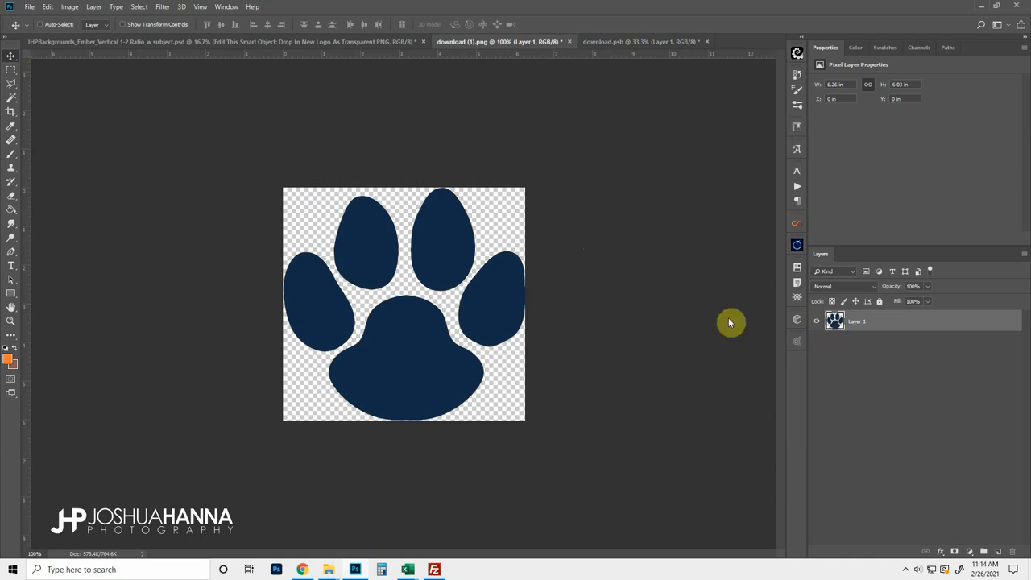
pyautogui.moveTo(413, 347)
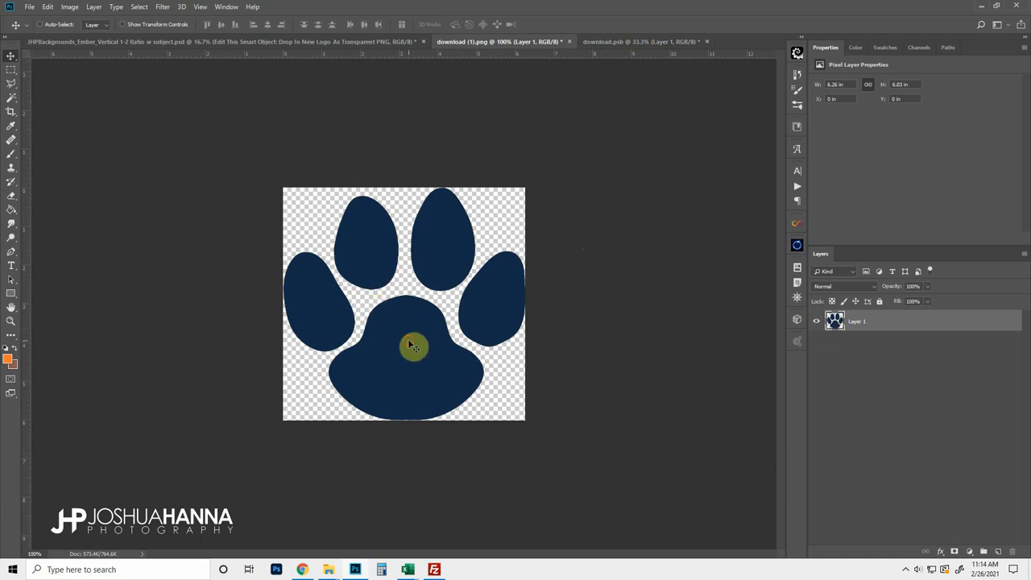
pyautogui.click(639, 42)
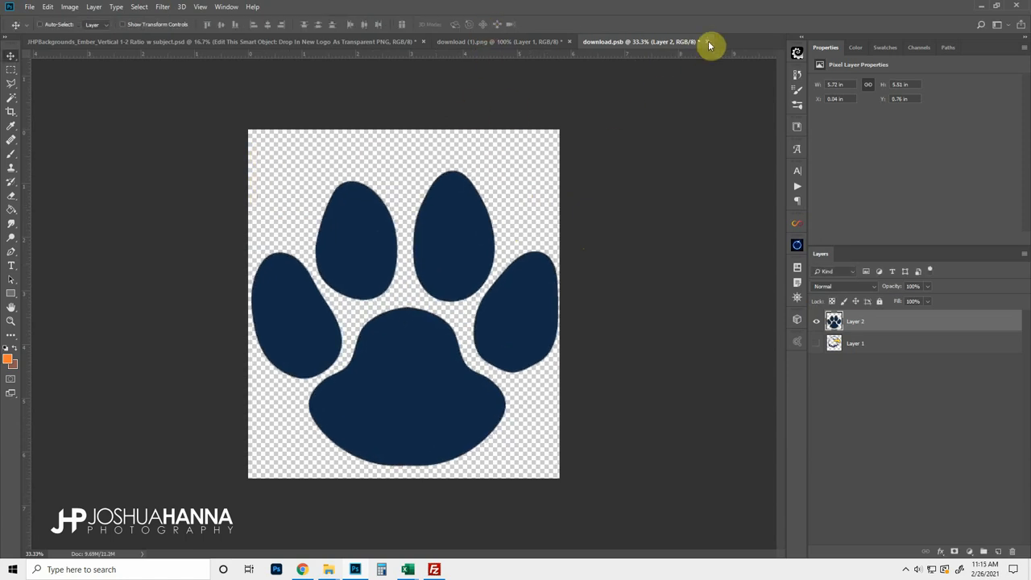
pyautogui.click(706, 42)
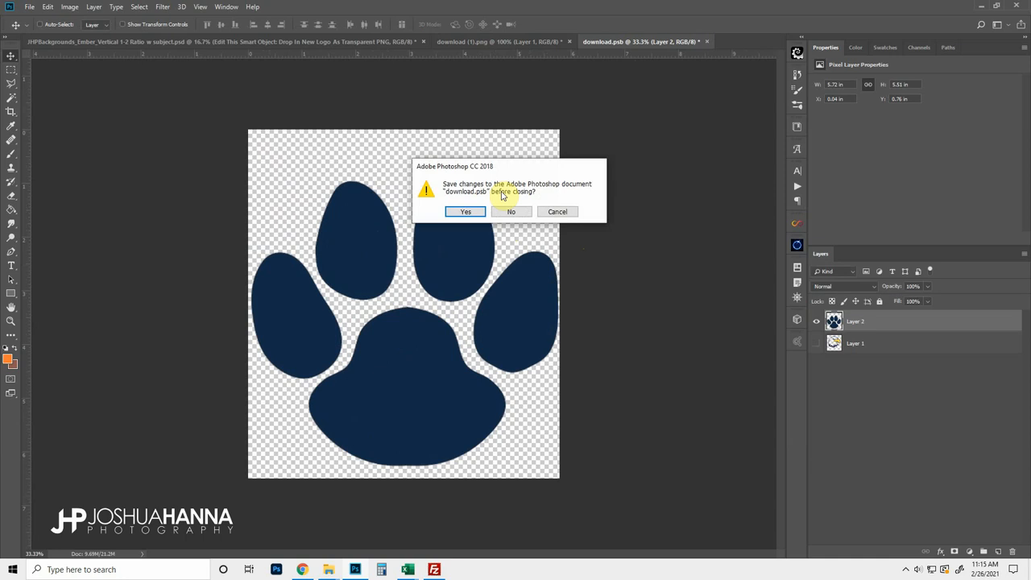
pyautogui.click(465, 211)
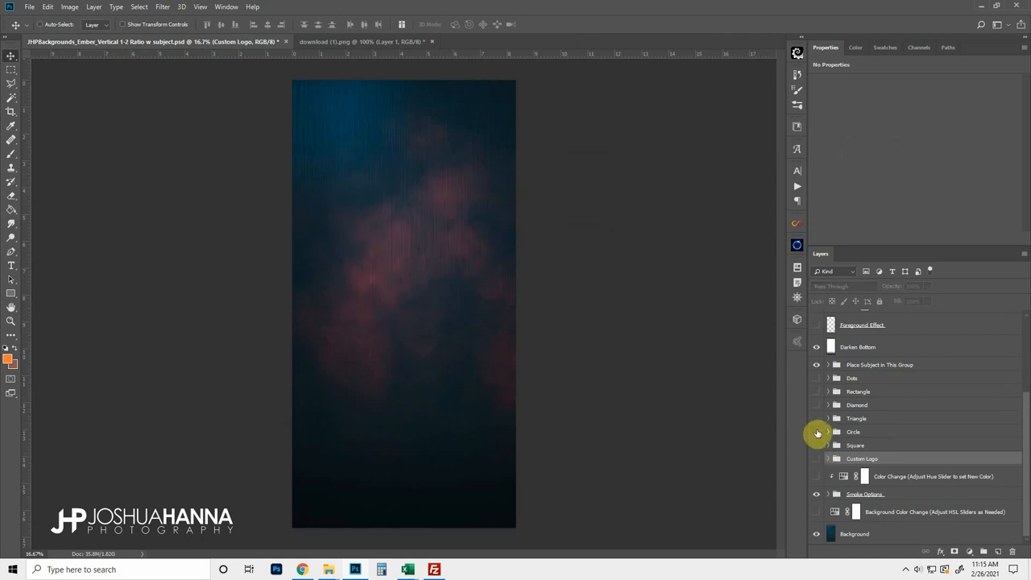
# Show the glowing Square again and switch to a subtler Smoke Option layer.
pyautogui.click(815, 444)
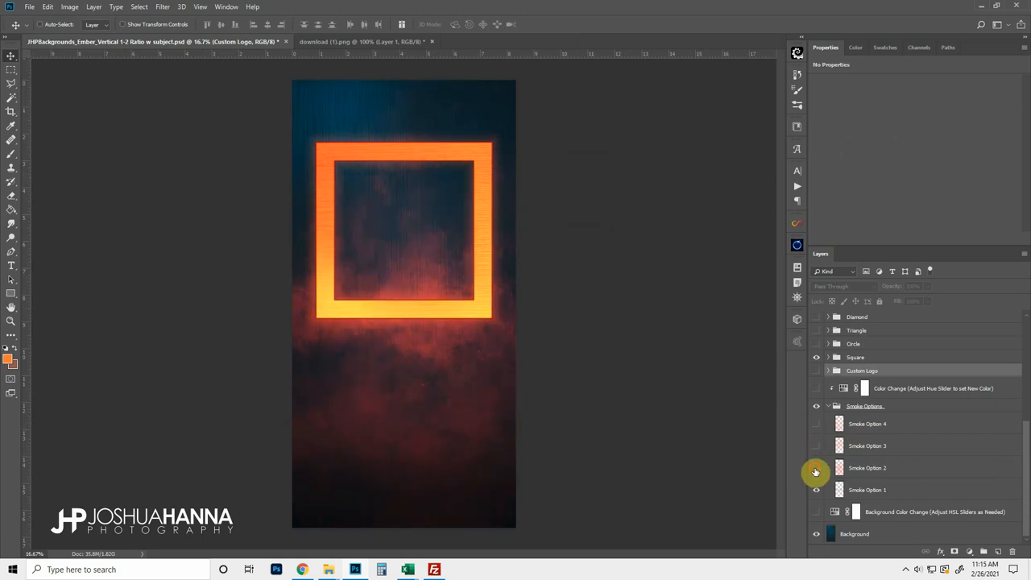
pyautogui.click(816, 406)
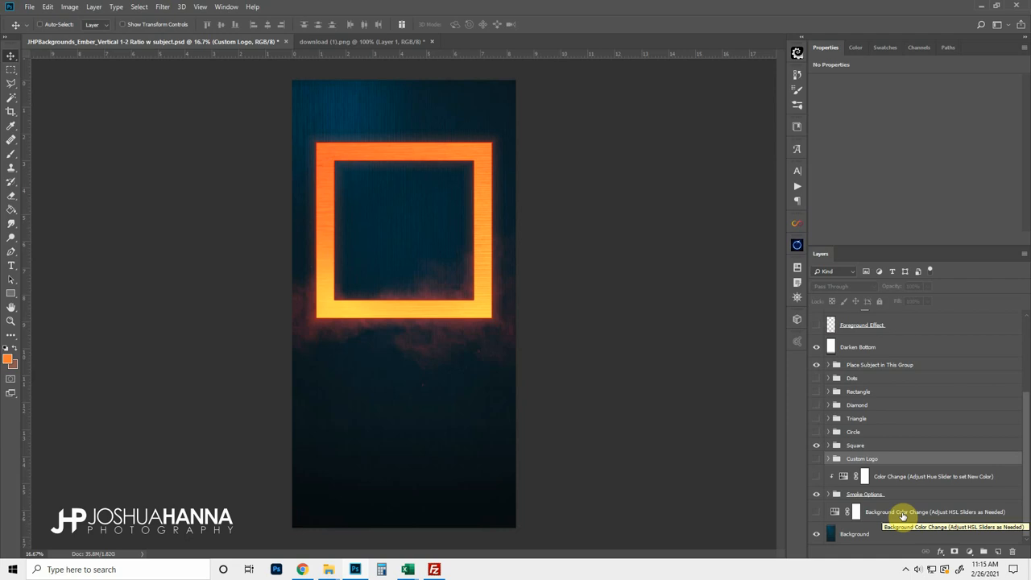
# Select the subject's Brightness/Contrast 1 layer and open its Layer Style dialog.
pyautogui.scroll(-3)
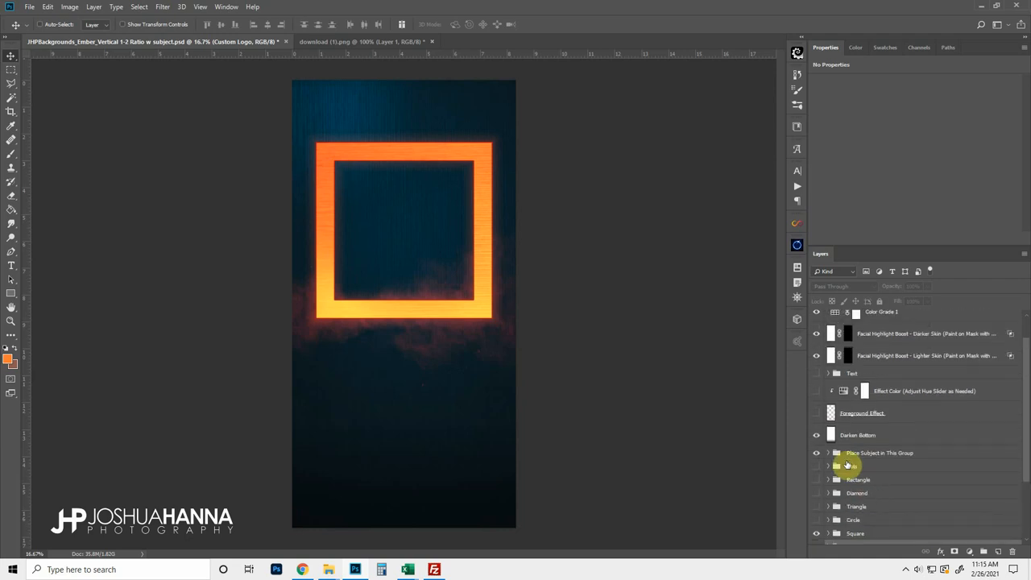
pyautogui.click(829, 453)
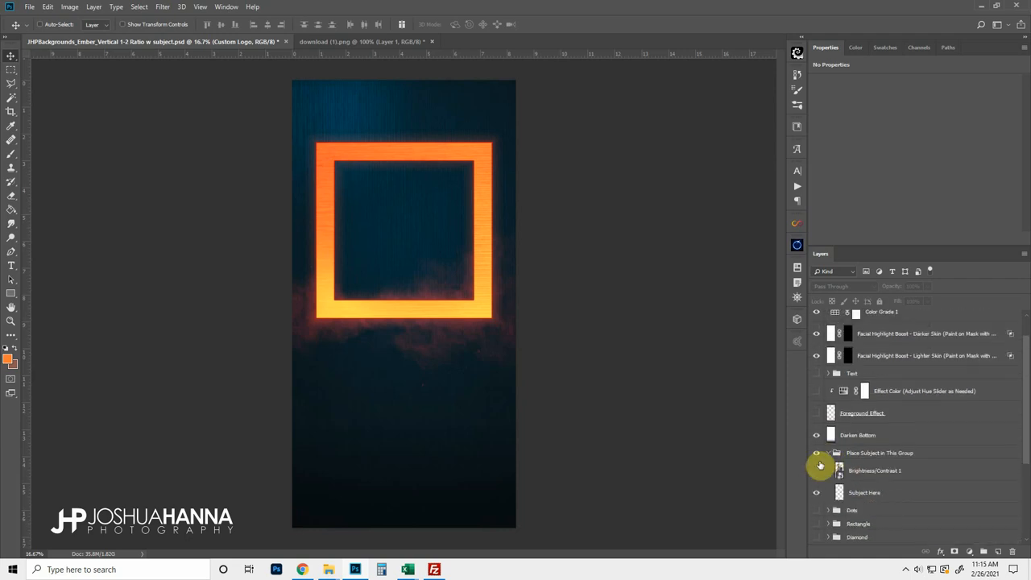
pyautogui.click(816, 453)
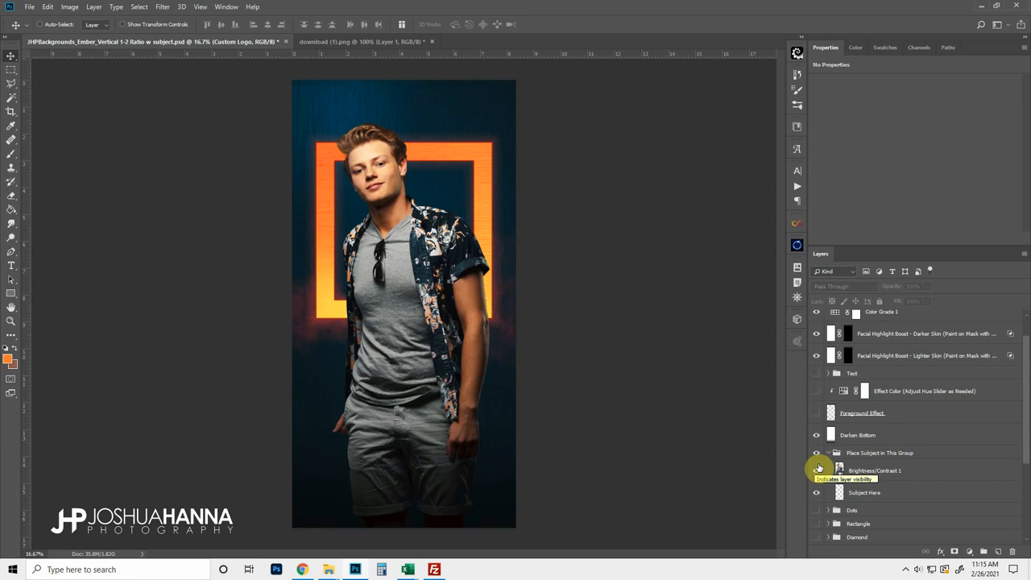
pyautogui.click(876, 471)
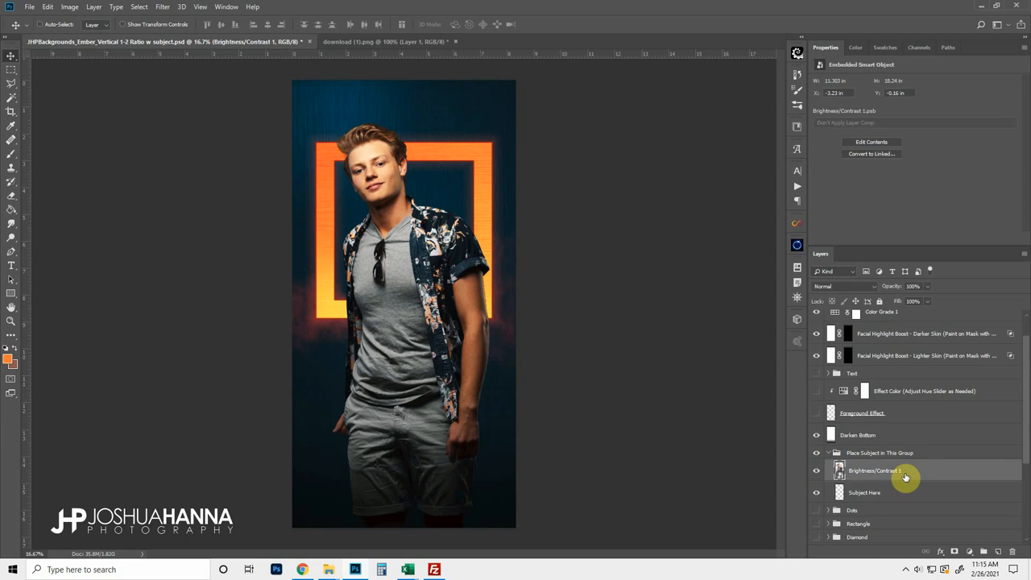
pyautogui.moveTo(905, 475)
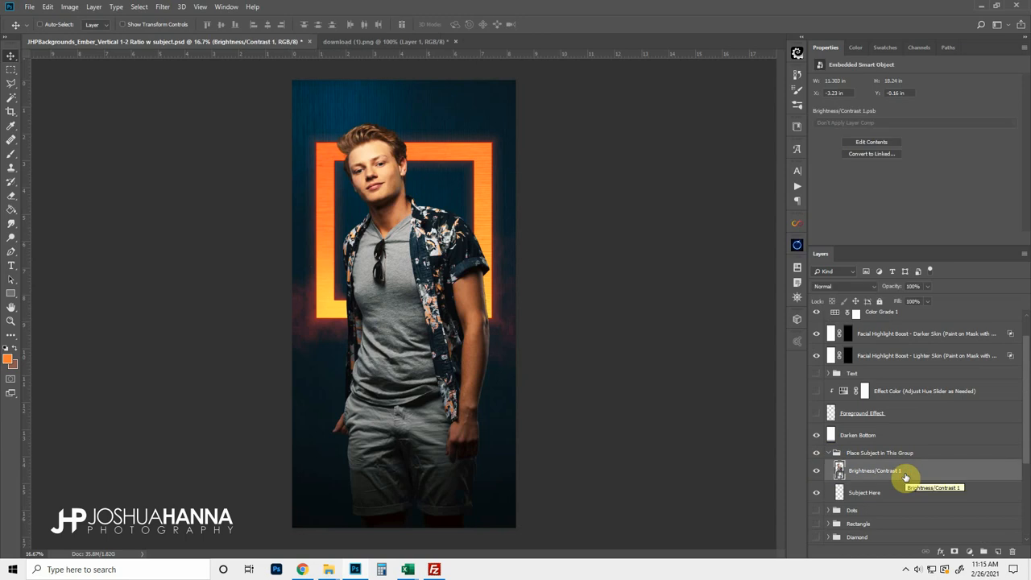
pyautogui.moveTo(512, 281)
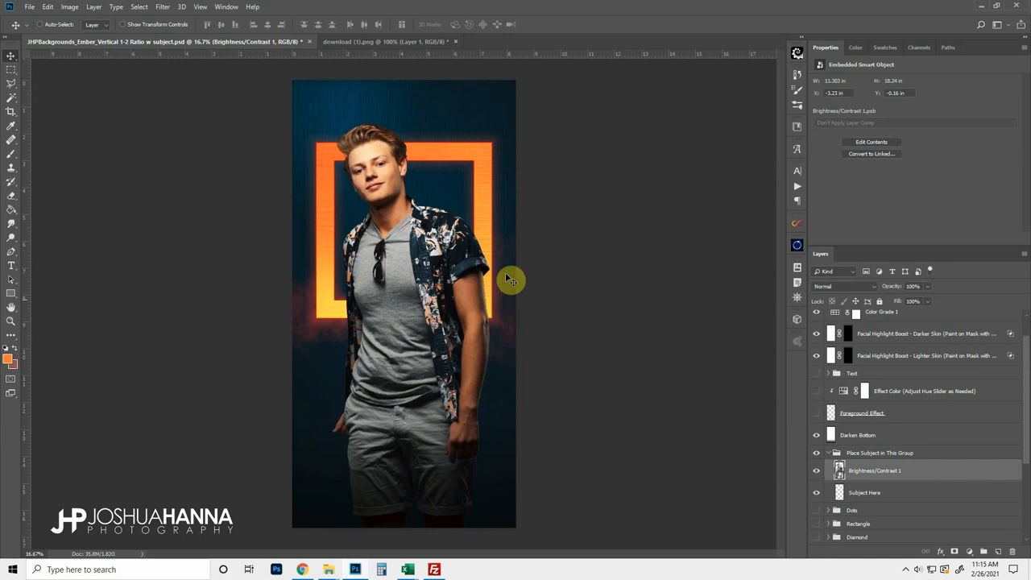
pyautogui.moveTo(442, 201)
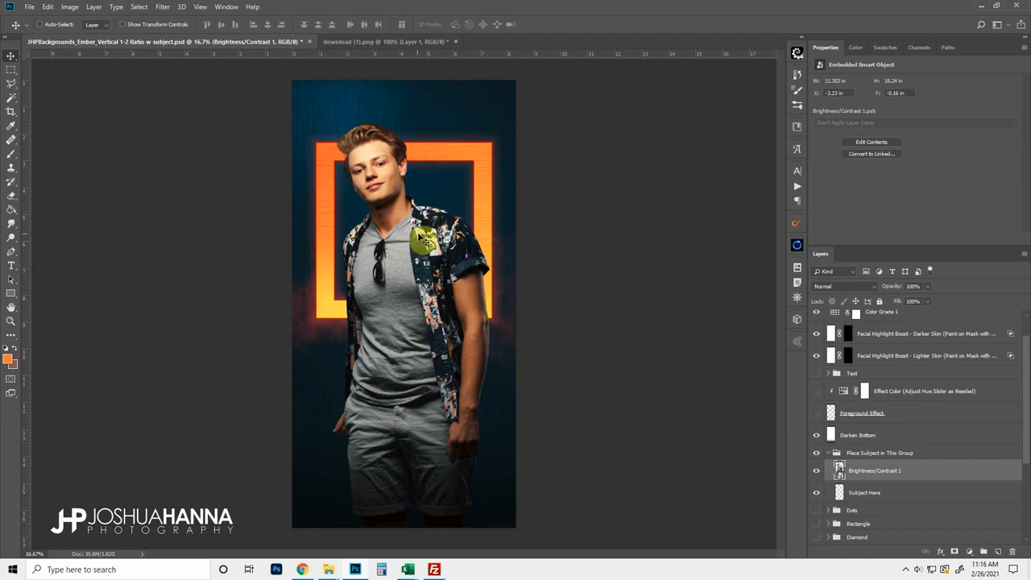
pyautogui.moveTo(419, 207)
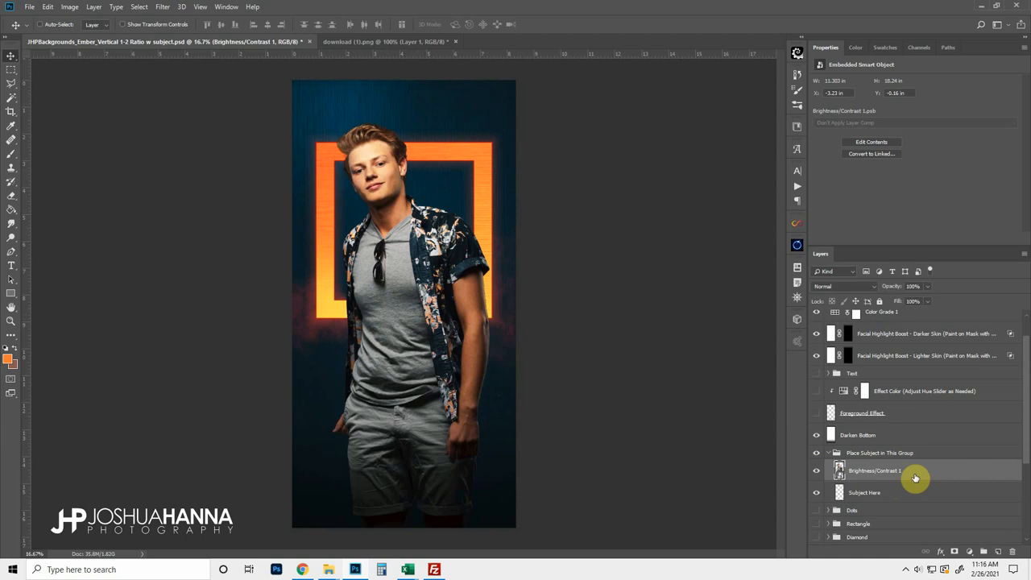
pyautogui.moveTo(959, 477)
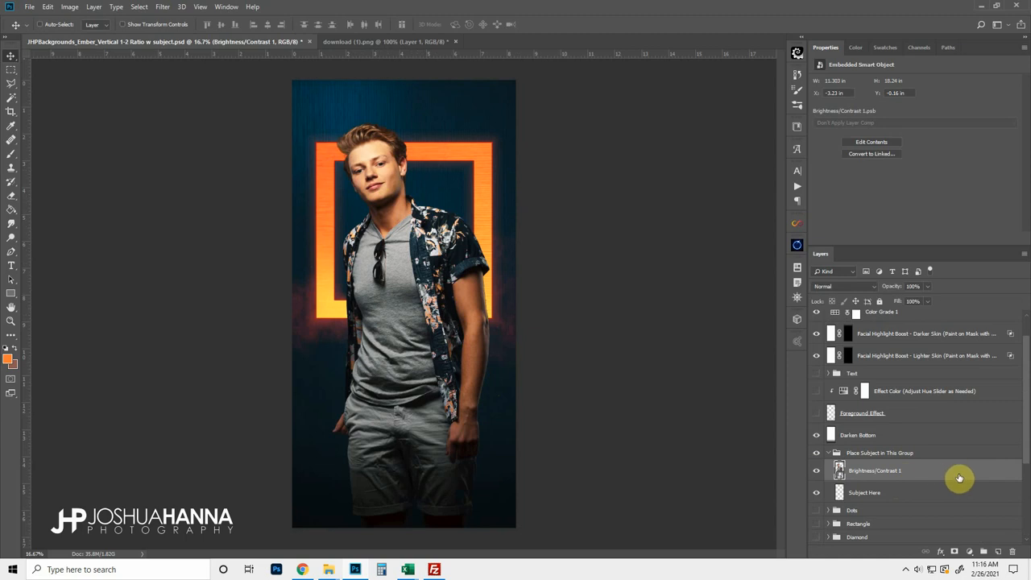
pyautogui.doubleClick(875, 470)
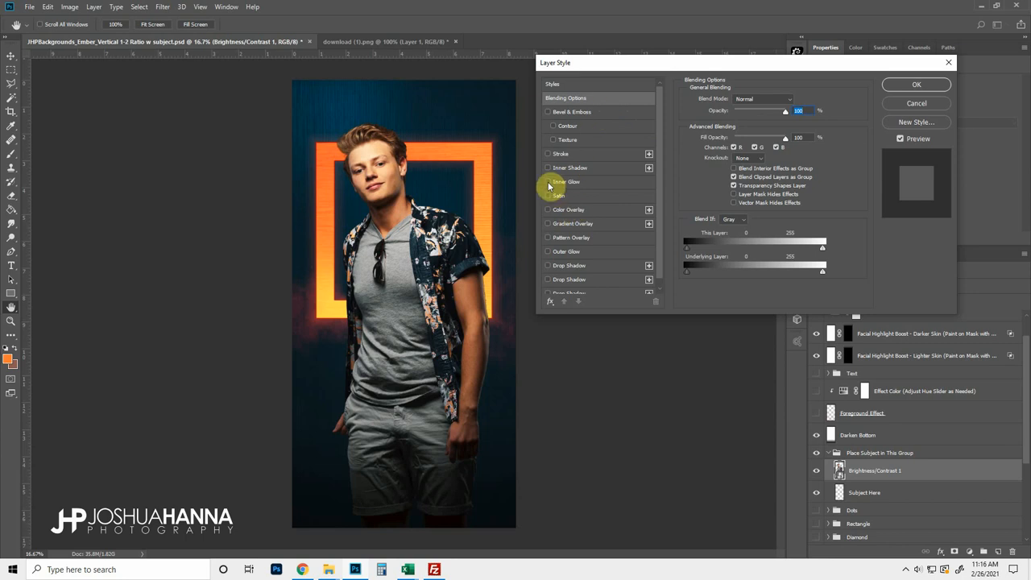
# Enable Inner Glow and set its colour to orange sampled from the glowing square.
pyautogui.click(548, 180)
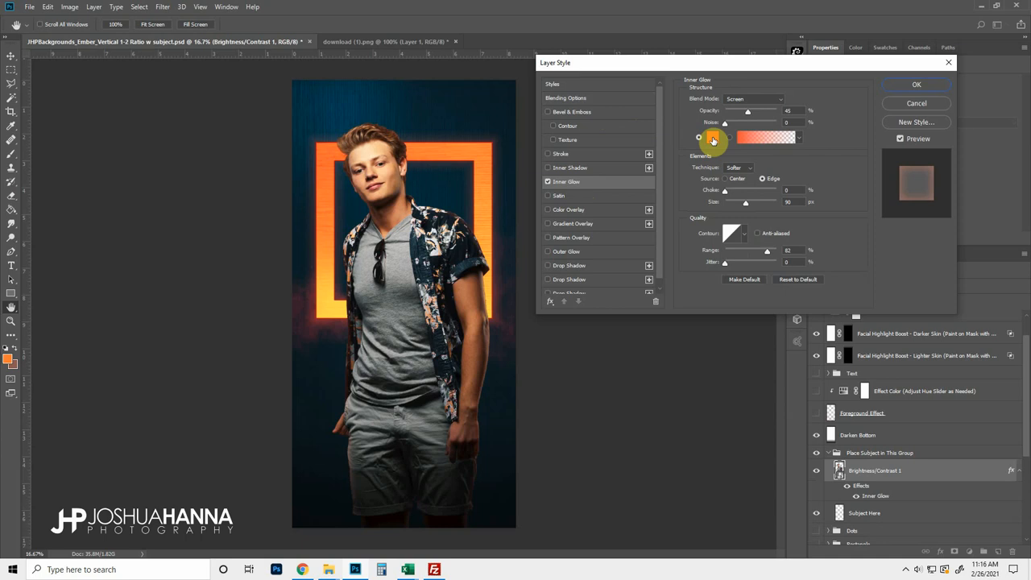
pyautogui.click(713, 137)
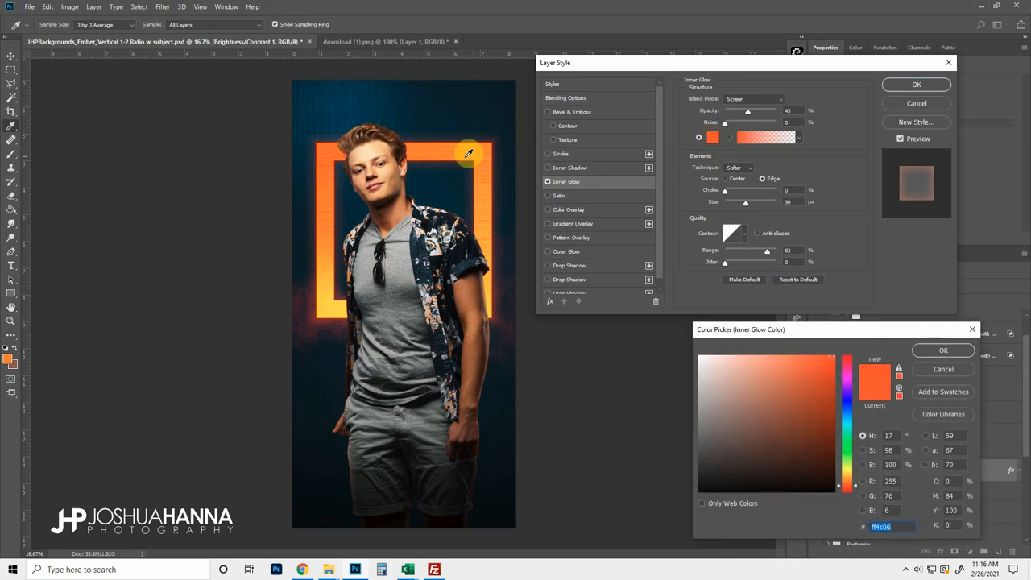
pyautogui.moveTo(339, 153)
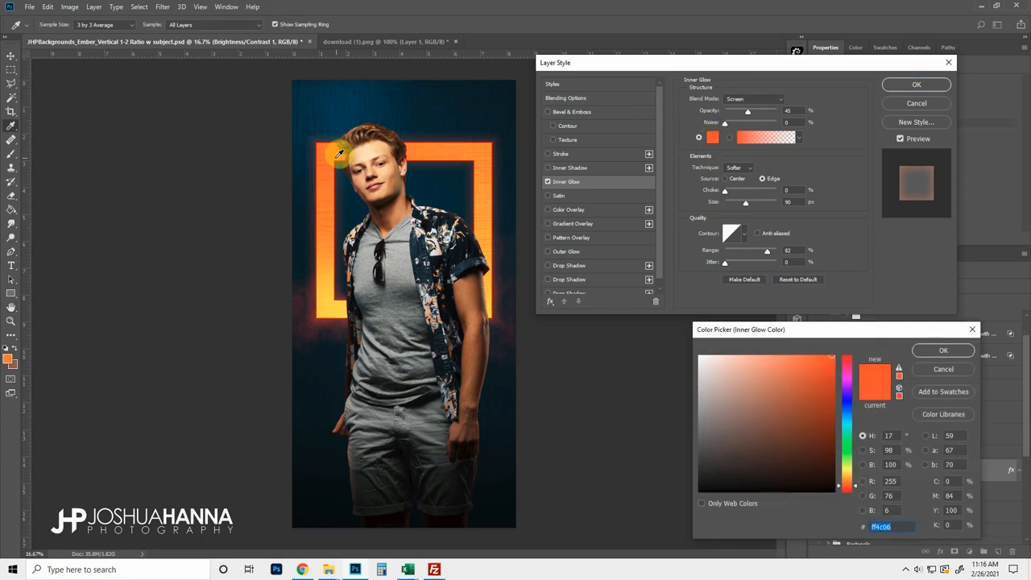
pyautogui.moveTo(322, 299)
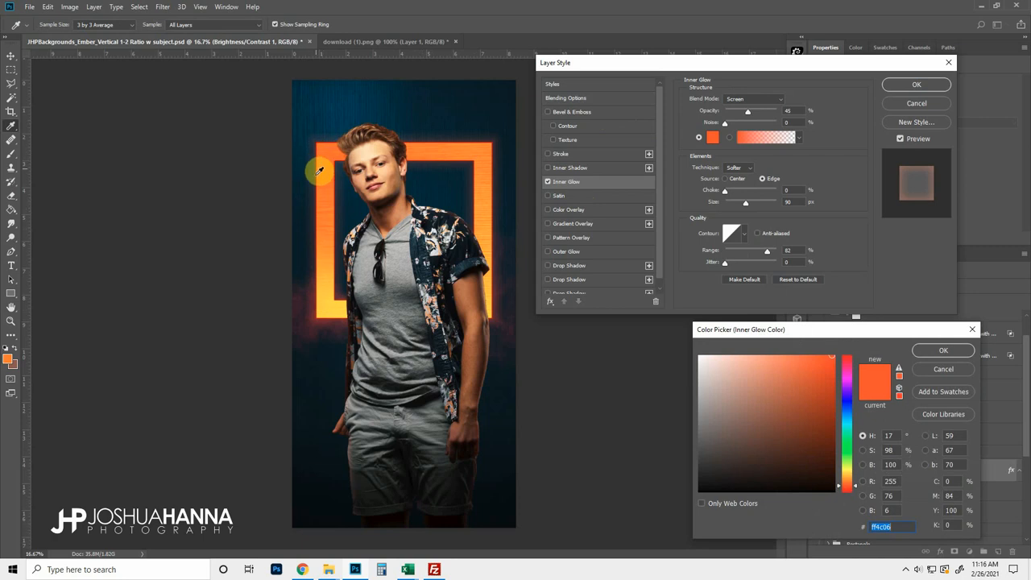
pyautogui.moveTo(428, 316)
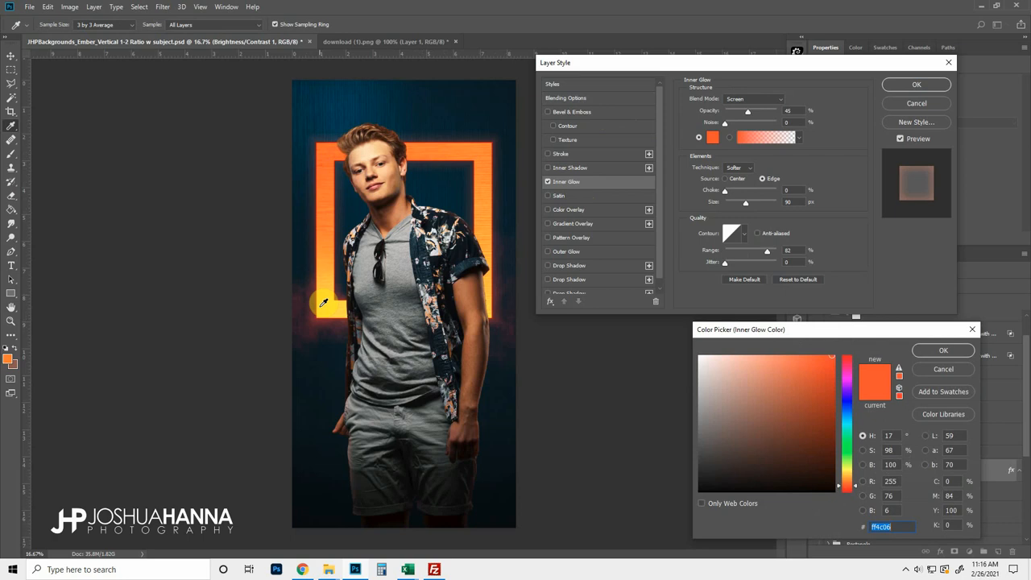
pyautogui.moveTo(321, 234)
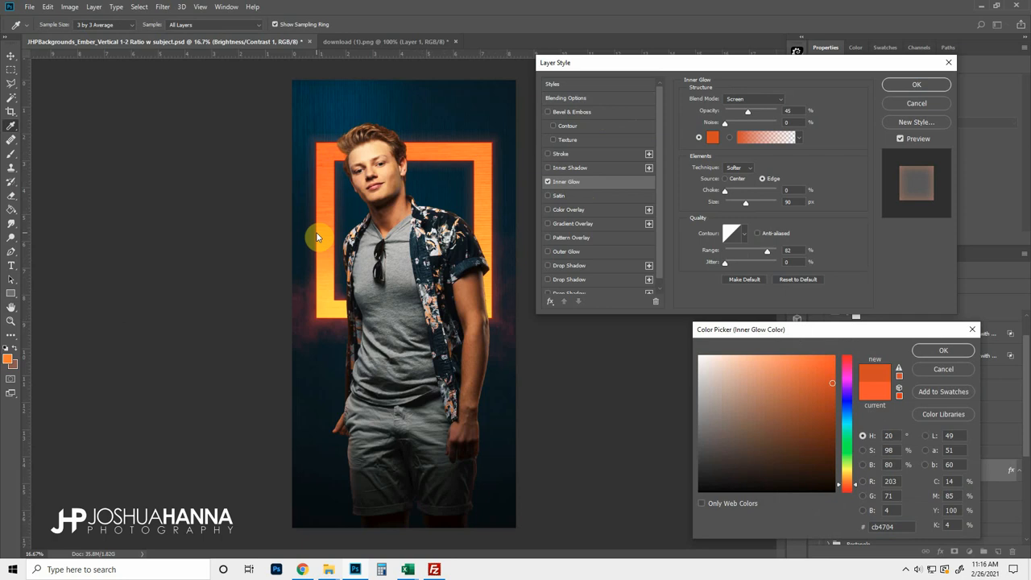
pyautogui.click(830, 387)
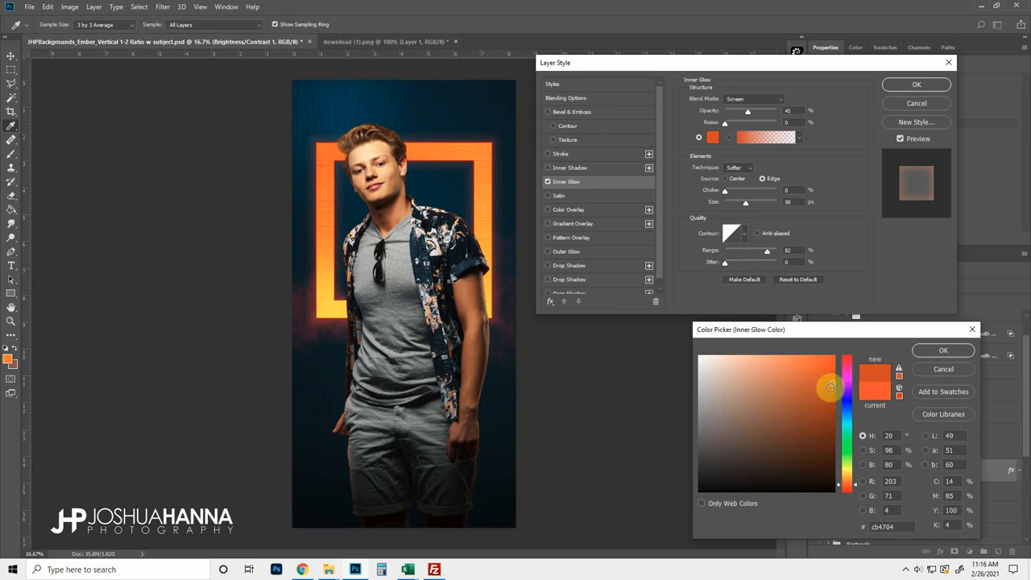
pyautogui.moveTo(838, 383); pyautogui.dragTo(858, 486)
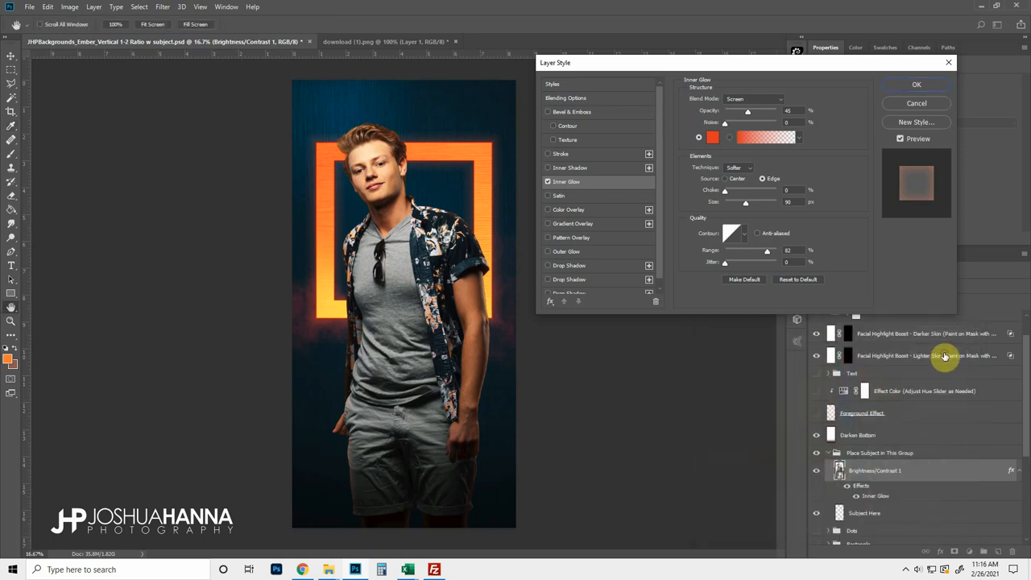
# Set the inner glow to Color Dodge and raise its opacity.
pyautogui.click(754, 99)
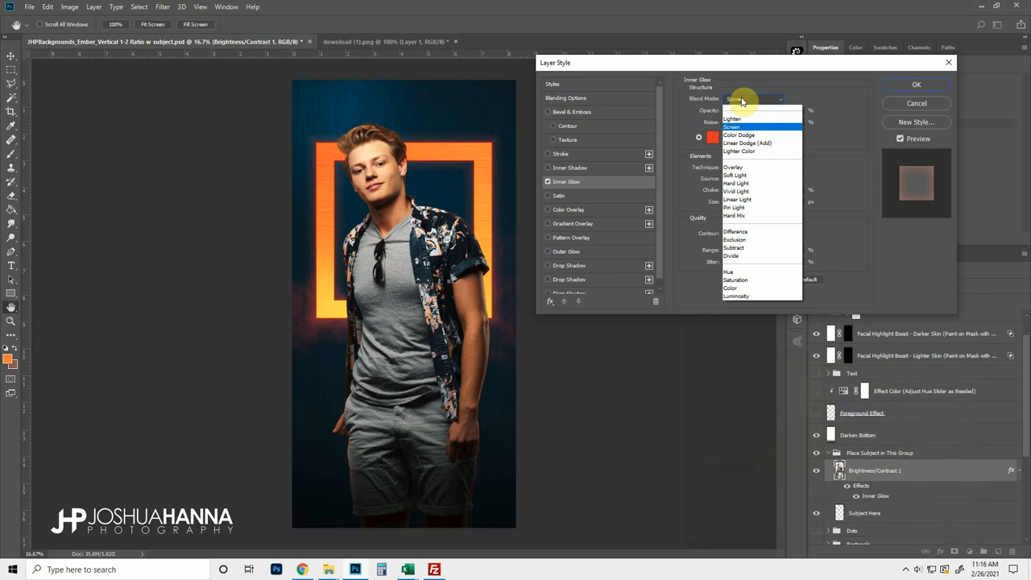
pyautogui.click(738, 136)
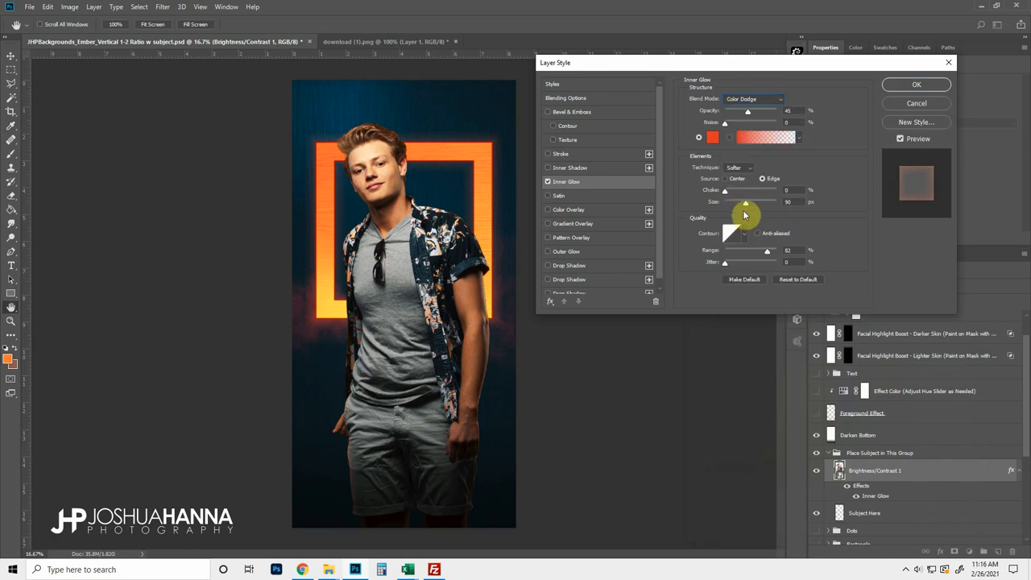
pyautogui.moveTo(744, 201); pyautogui.dragTo(766, 201)
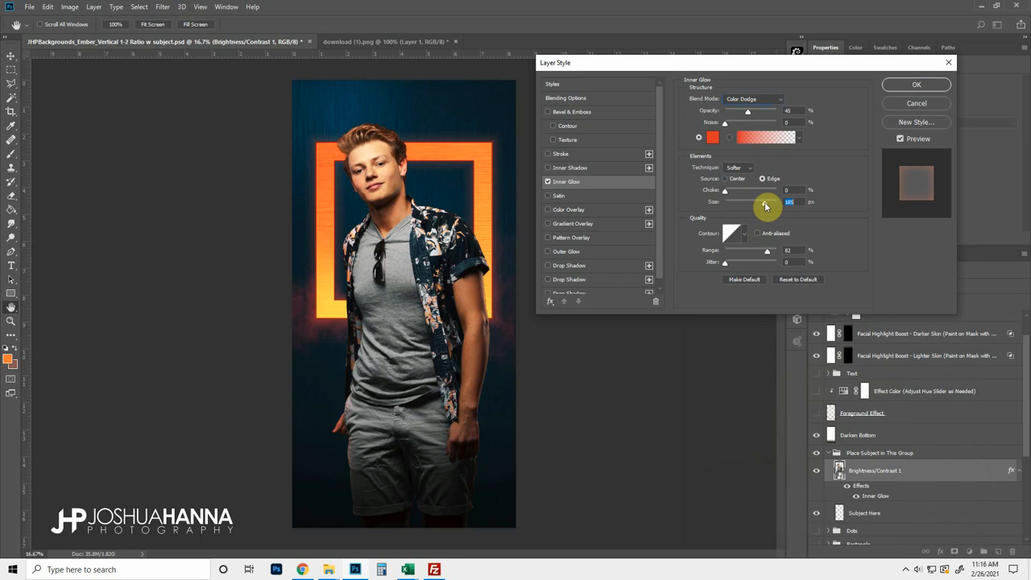
pyautogui.moveTo(765, 206); pyautogui.dragTo(744, 206)
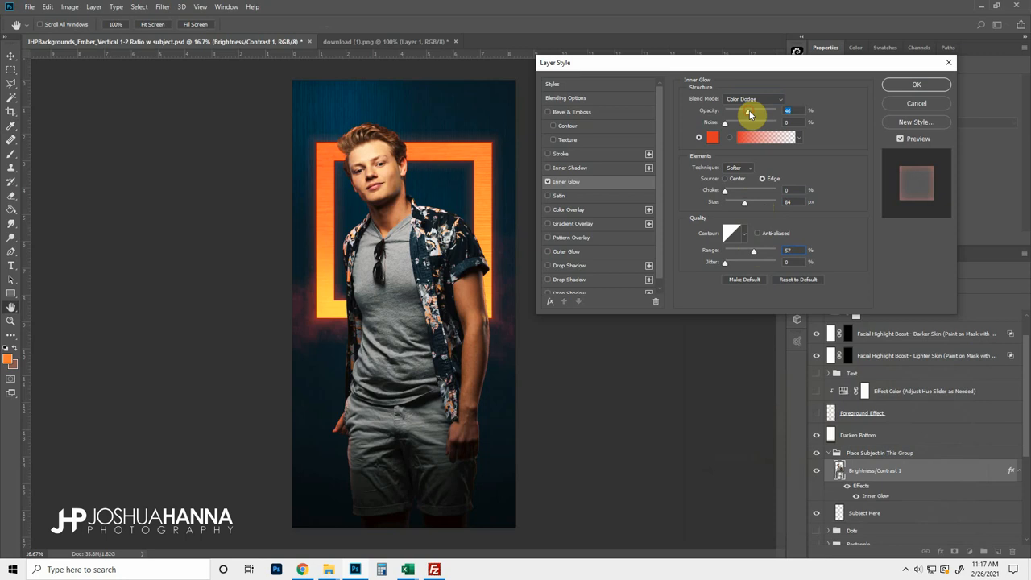
pyautogui.moveTo(749, 109); pyautogui.dragTo(798, 109)
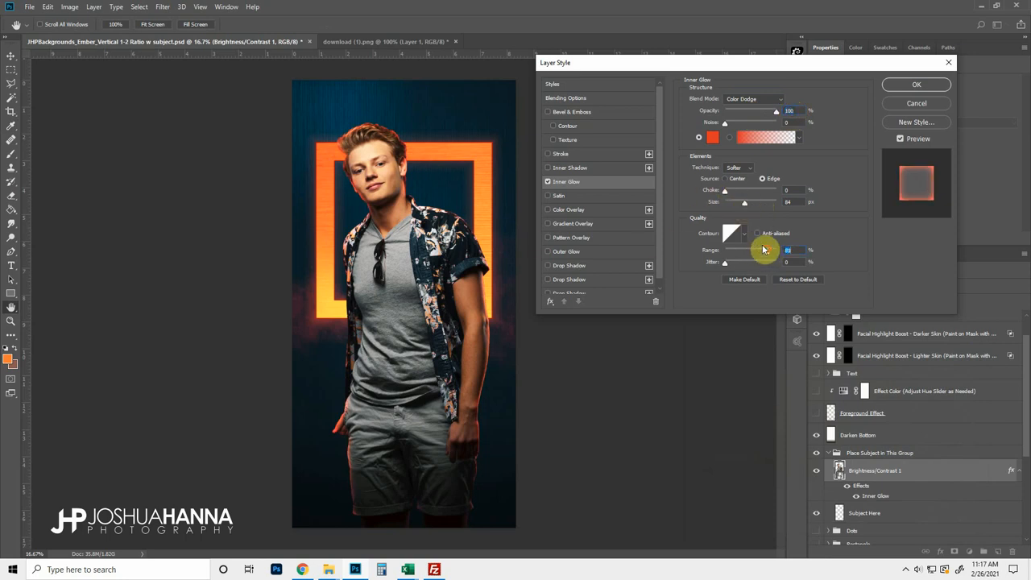
# Tune the glow's size and range into a thin orange rim light along the subject's edges.
pyautogui.moveTo(745, 201); pyautogui.dragTo(754, 206)
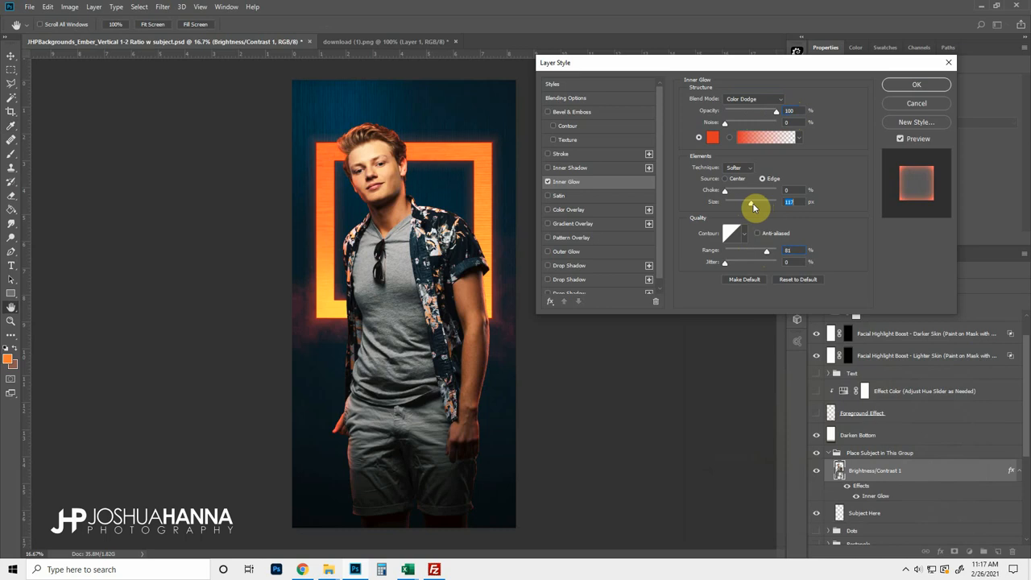
pyautogui.moveTo(754, 201); pyautogui.dragTo(747, 201)
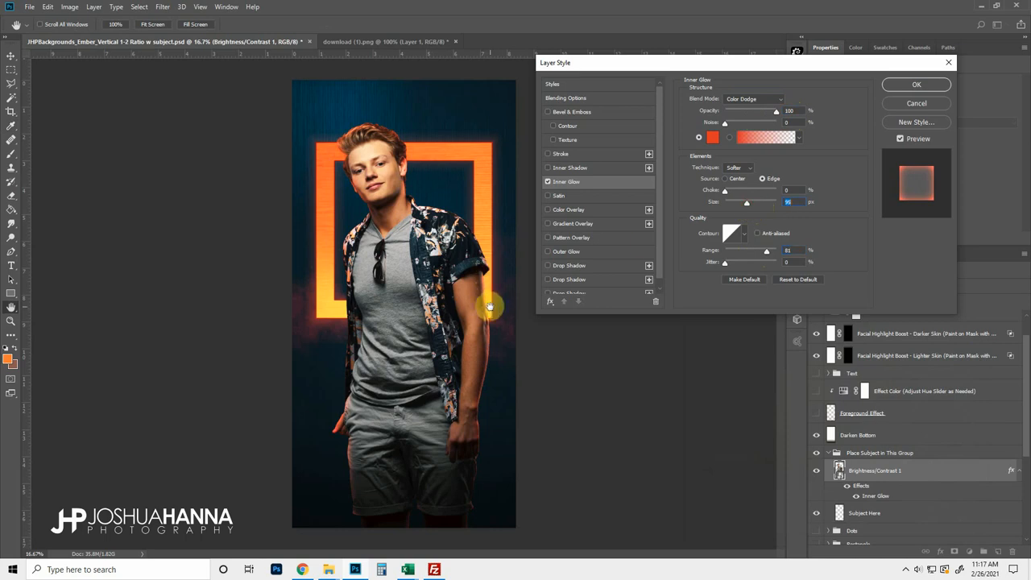
pyautogui.moveTo(487, 321)
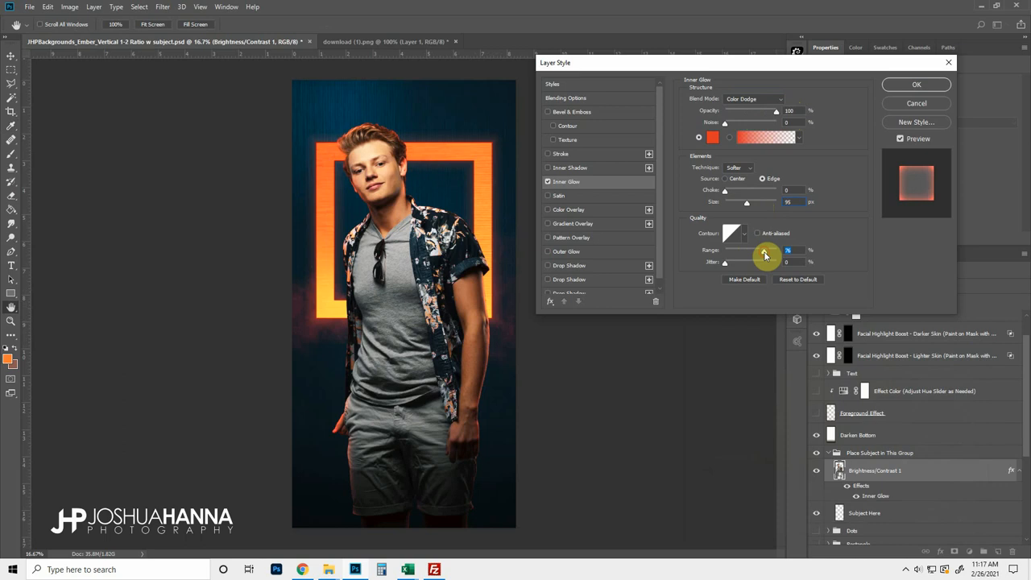
pyautogui.moveTo(765, 257); pyautogui.dragTo(738, 257)
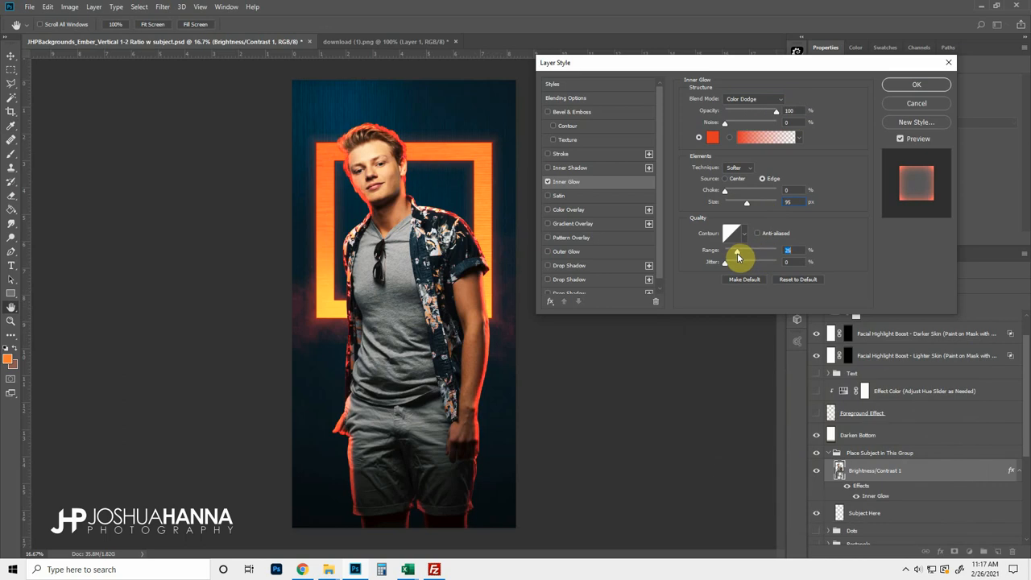
pyautogui.moveTo(738, 256); pyautogui.dragTo(756, 256)
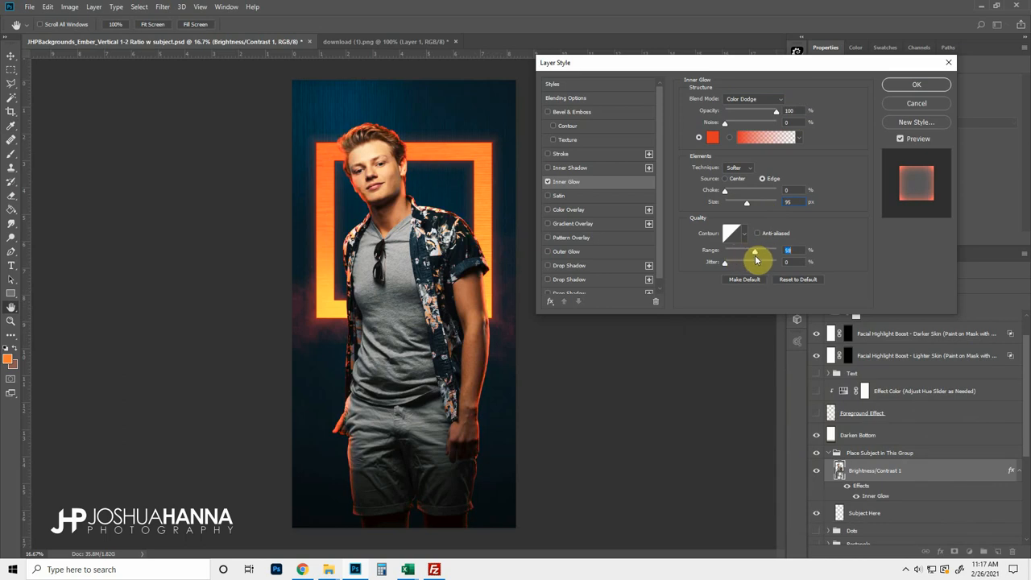
pyautogui.moveTo(754, 252); pyautogui.dragTo(764, 251)
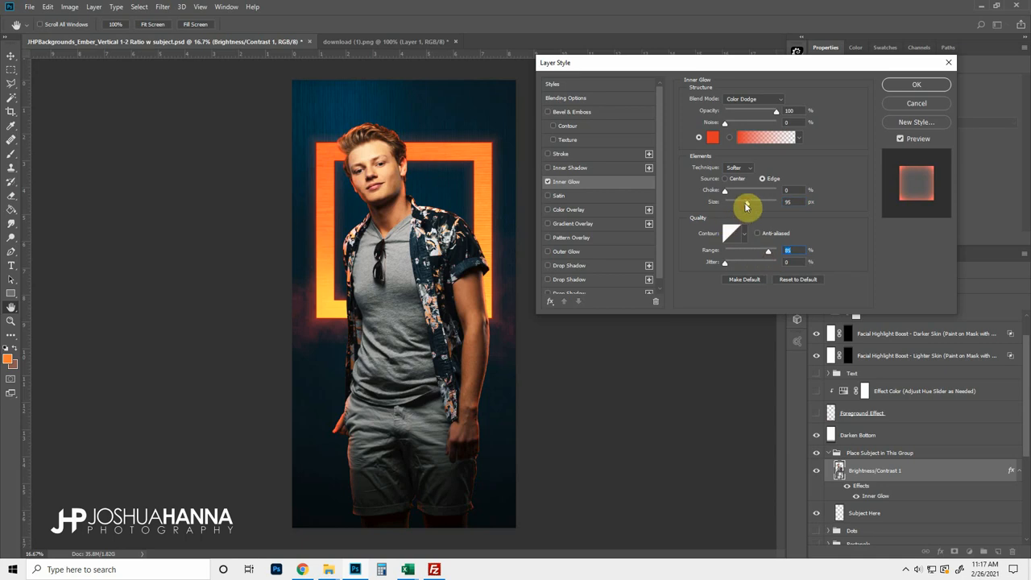
pyautogui.moveTo(774, 201); pyautogui.dragTo(735, 202)
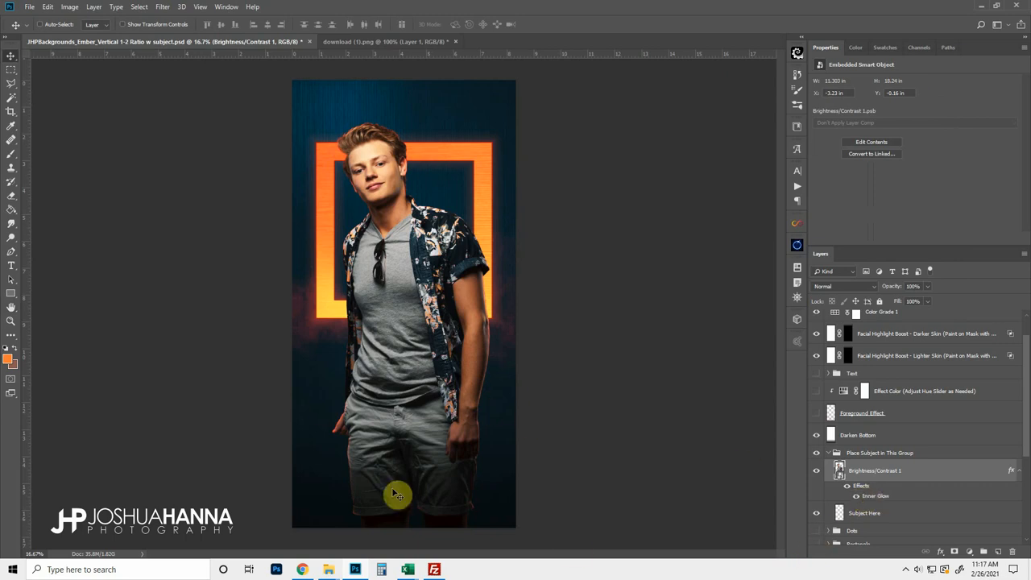
pyautogui.moveTo(864, 496)
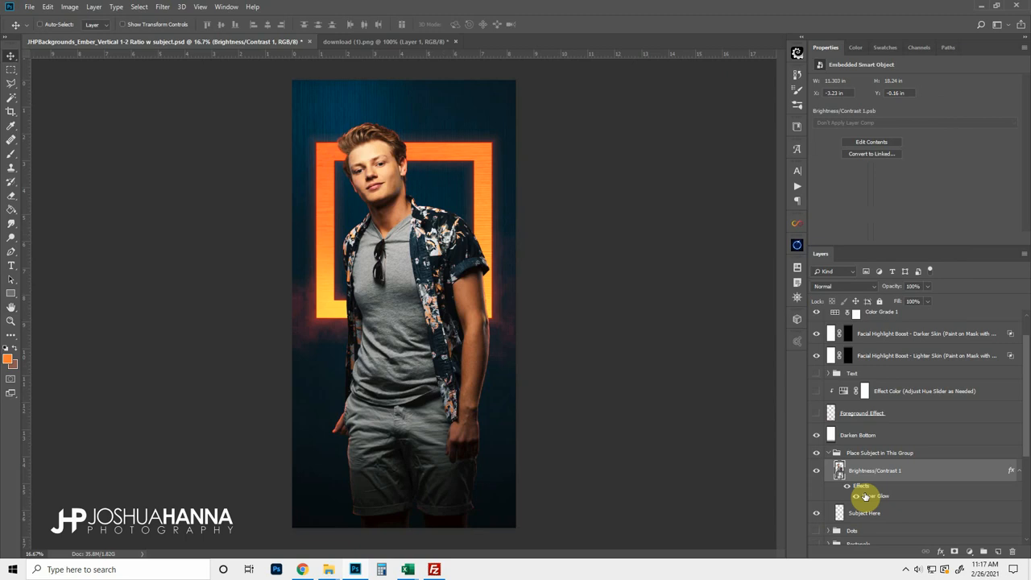
# Create a separate Inner Glow layer from the effects and add a black hiding mask.
pyautogui.rightClick(864, 497)
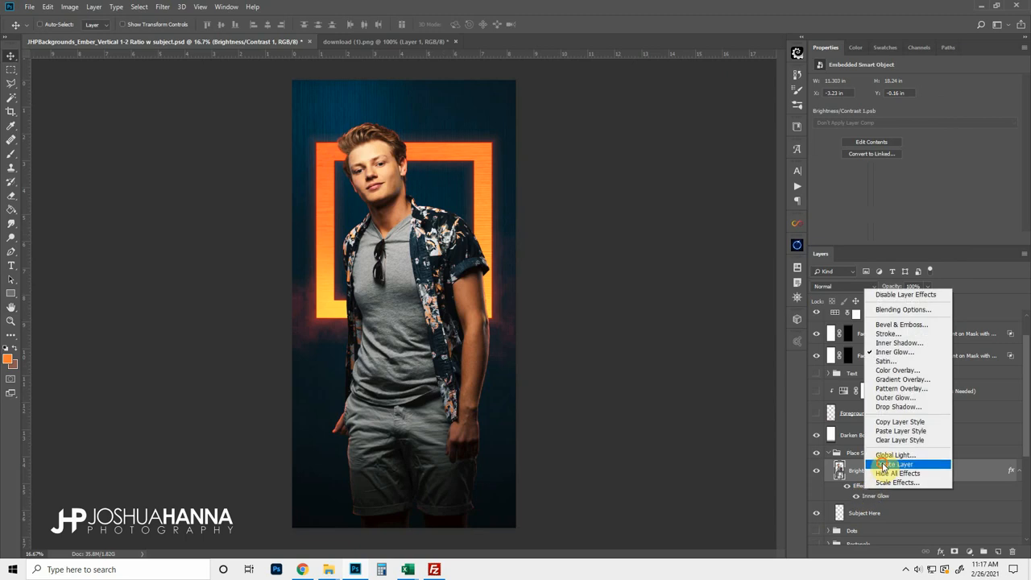
pyautogui.click(893, 464)
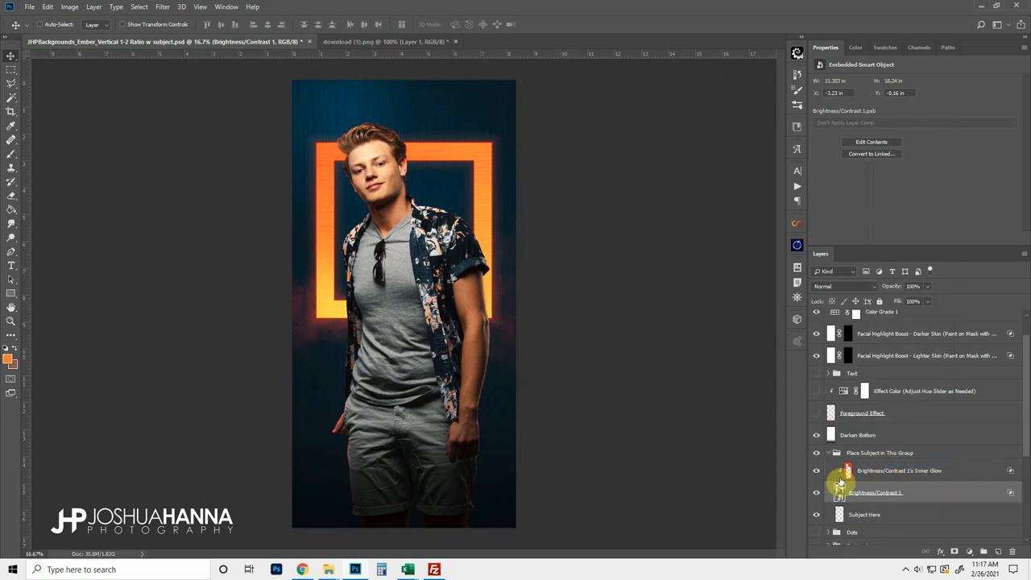
pyautogui.click(899, 471)
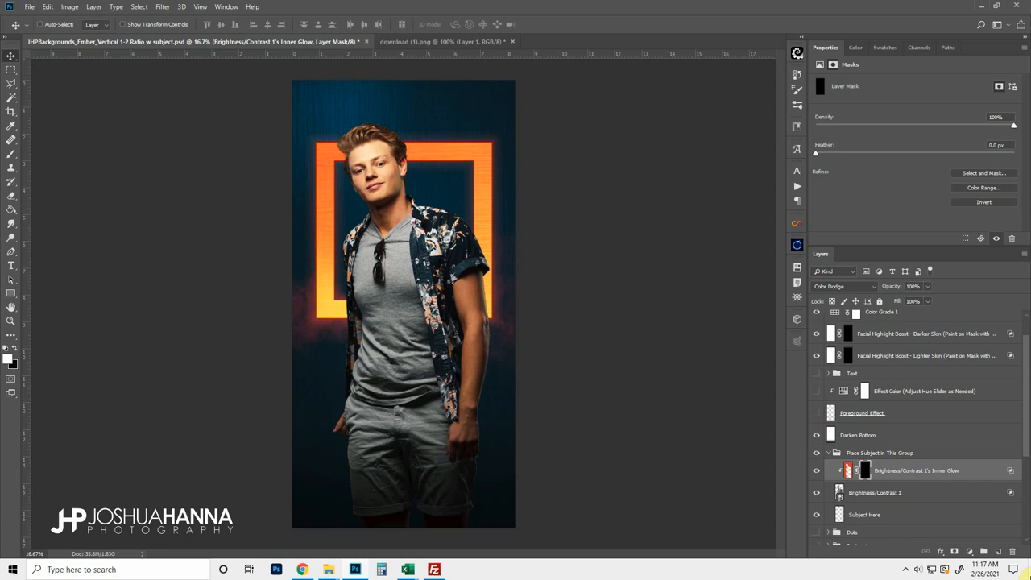
pyautogui.moveTo(21, 164)
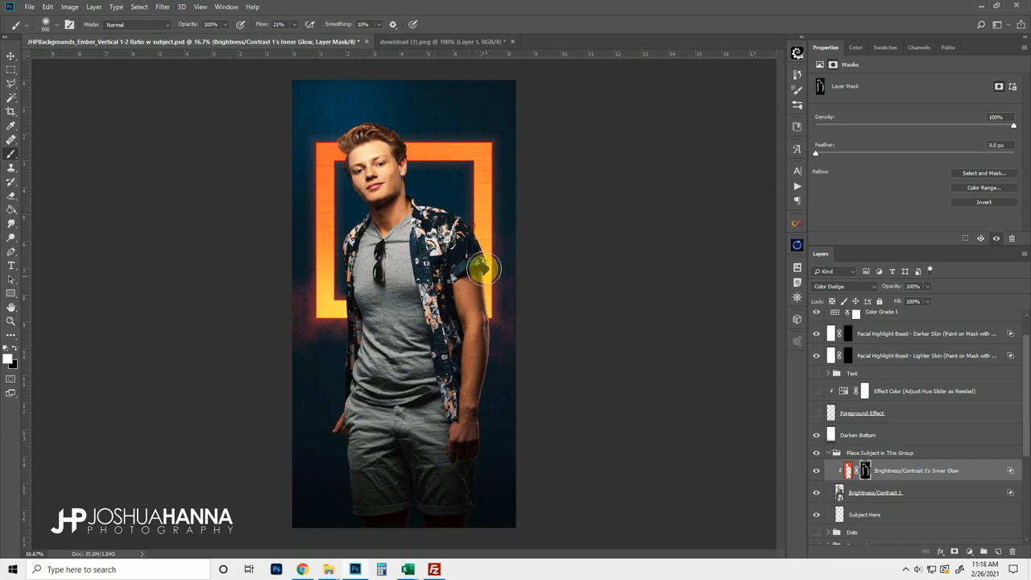
# Brush white along the subject's right edge on the Inner Glow layer mask to restore the rim glow.
pyautogui.moveTo(484, 270); pyautogui.dragTo(483, 519)
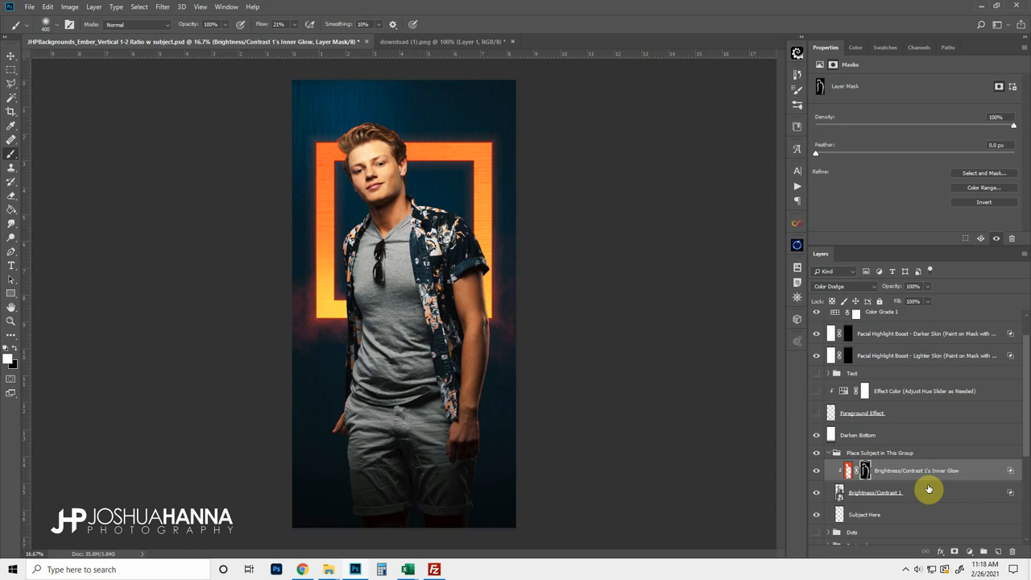
pyautogui.moveTo(880, 471)
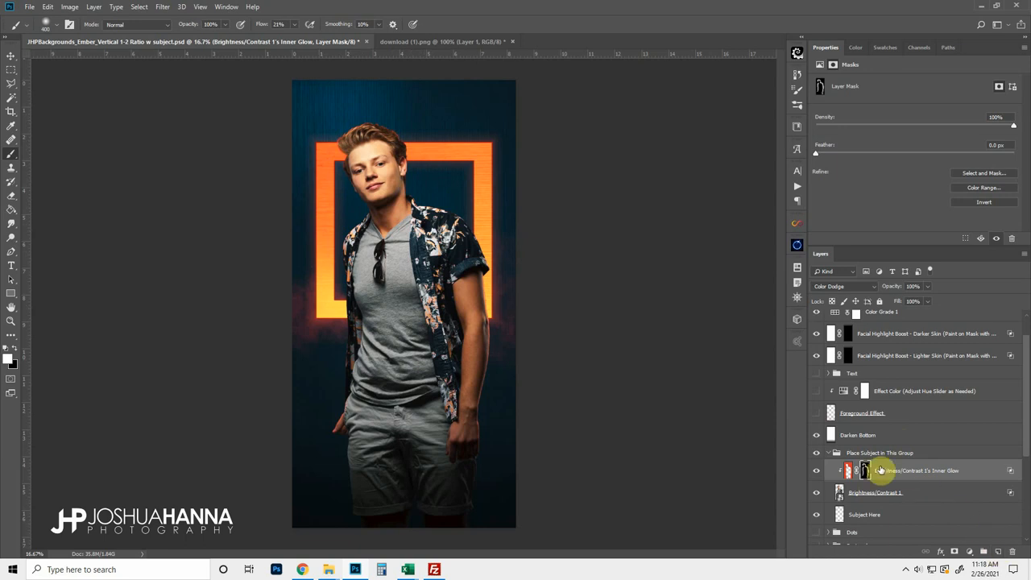
# Create Layer 1 in Color blend mode beneath the Inner Glow layer and bring up its Blending Options.
pyautogui.click(877, 493)
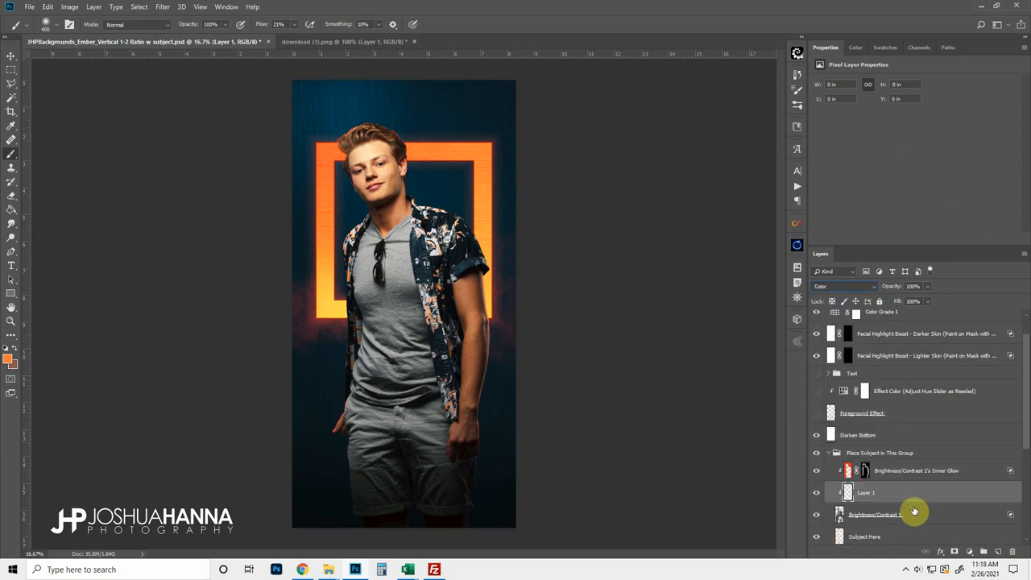
pyautogui.moveTo(34, 195)
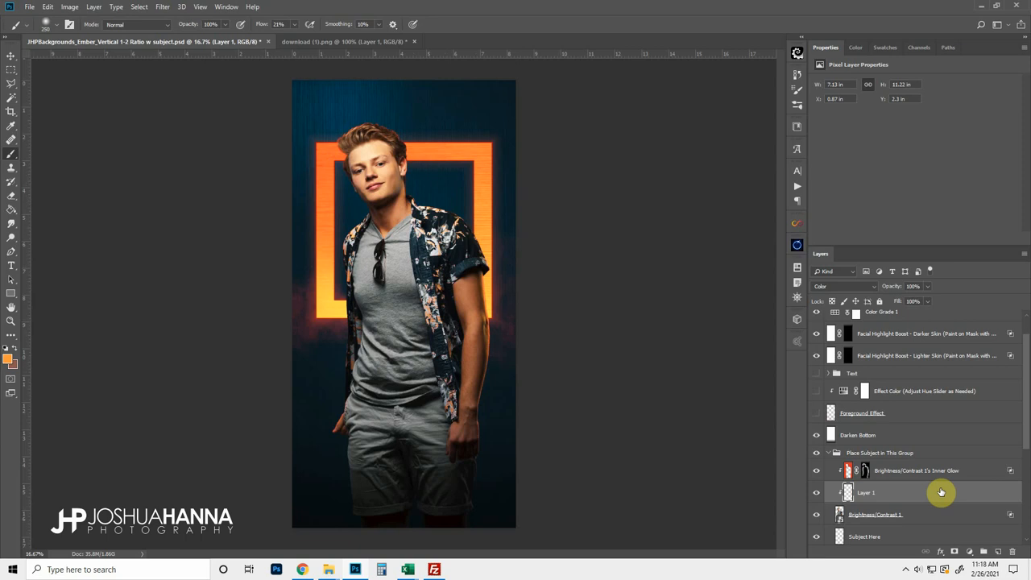
pyautogui.doubleClick(867, 493)
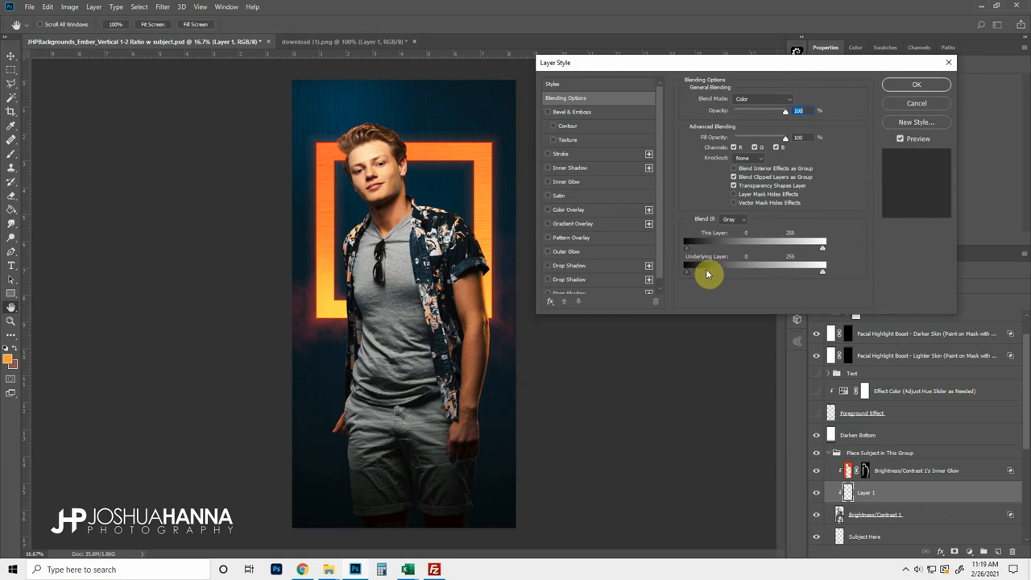
pyautogui.moveTo(471, 323)
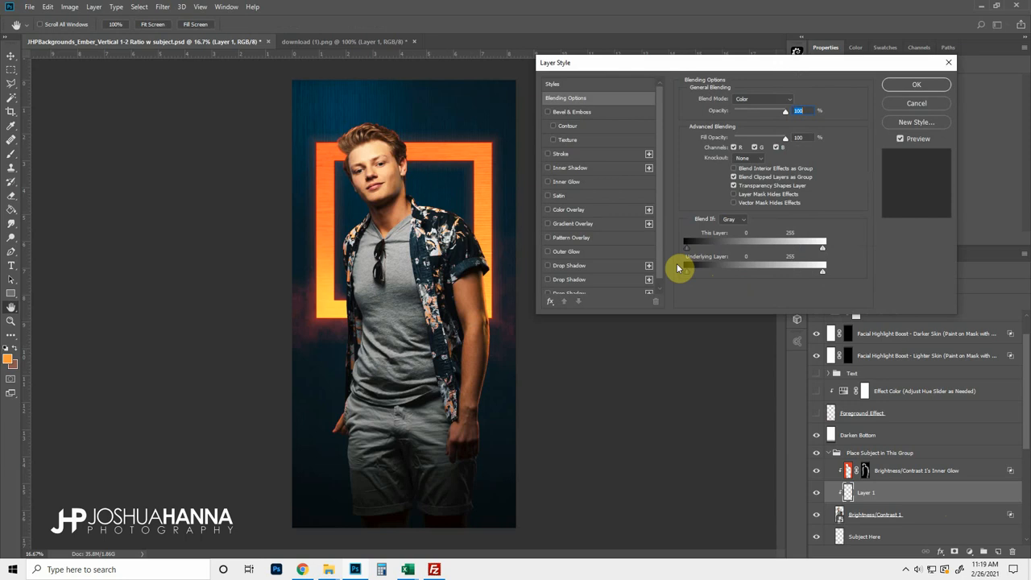
# Split the Underlying Layer black Blend If slider so Layer 1 affects only brighter tones with a soft falloff, and confirm.
pyautogui.moveTo(687, 273); pyautogui.dragTo(822, 272)
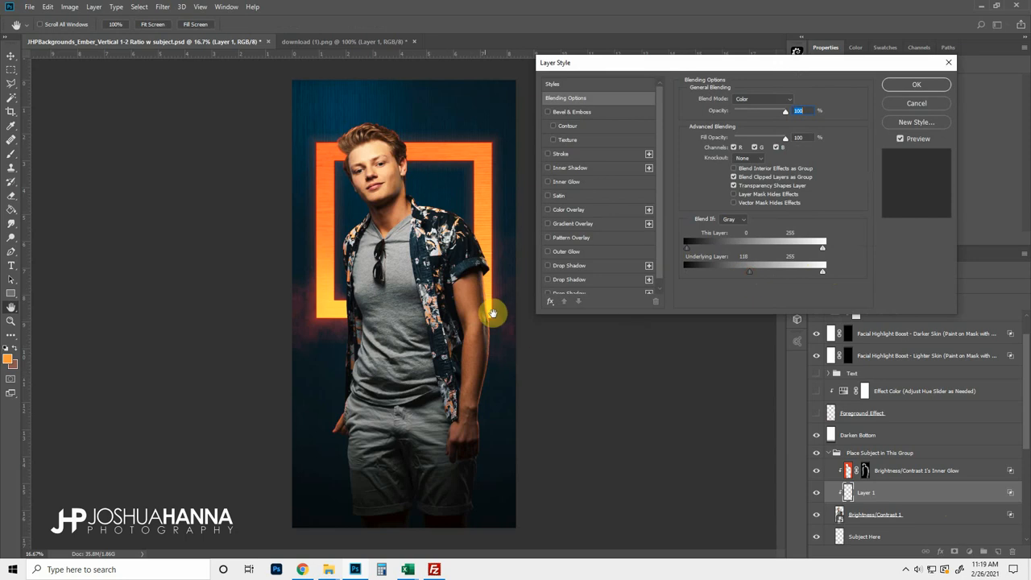
pyautogui.moveTo(486, 334)
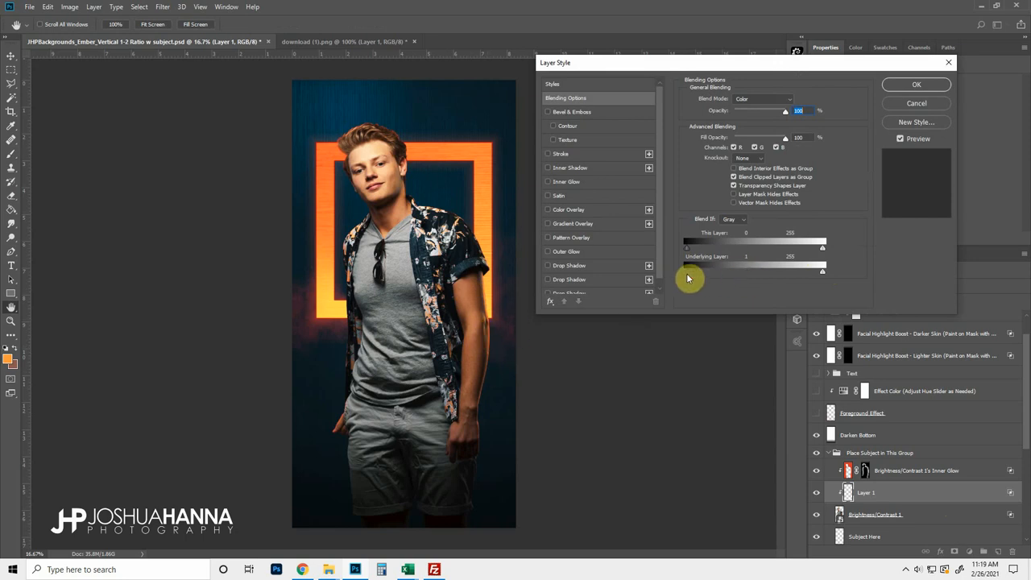
pyautogui.moveTo(690, 271); pyautogui.dragTo(741, 271)
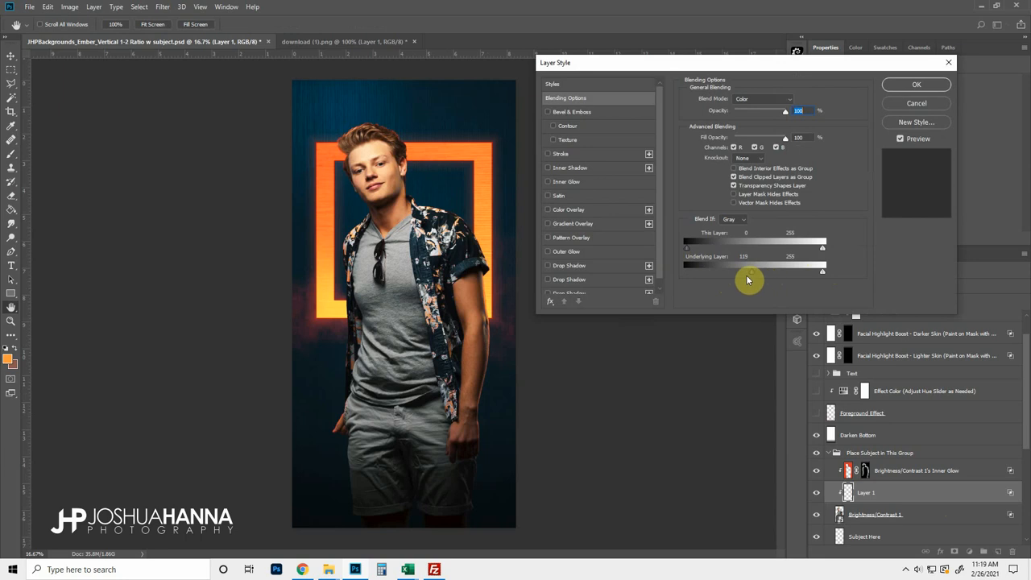
pyautogui.moveTo(750, 271); pyautogui.dragTo(731, 271)
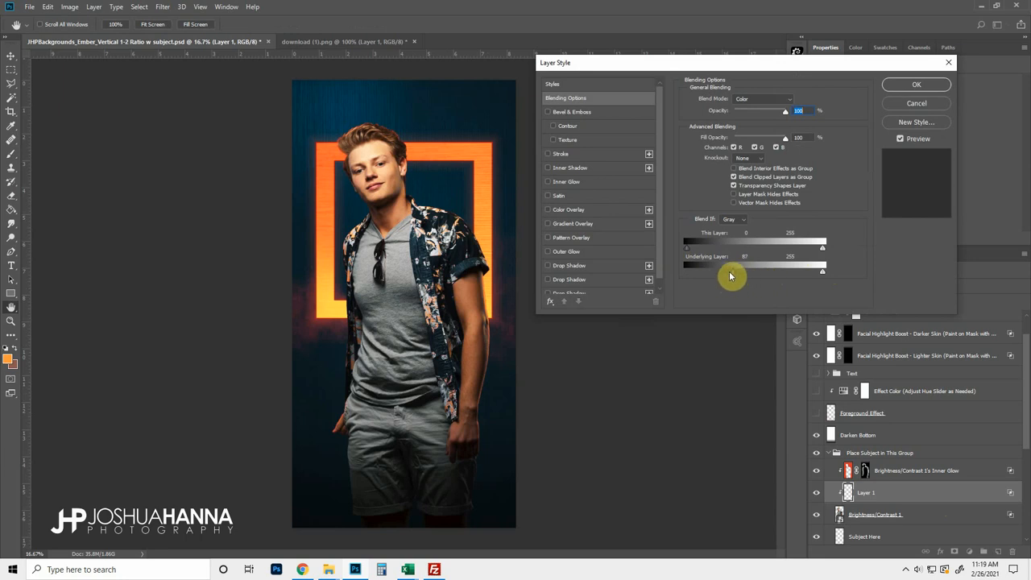
pyautogui.moveTo(744, 271); pyautogui.dragTo(735, 271)
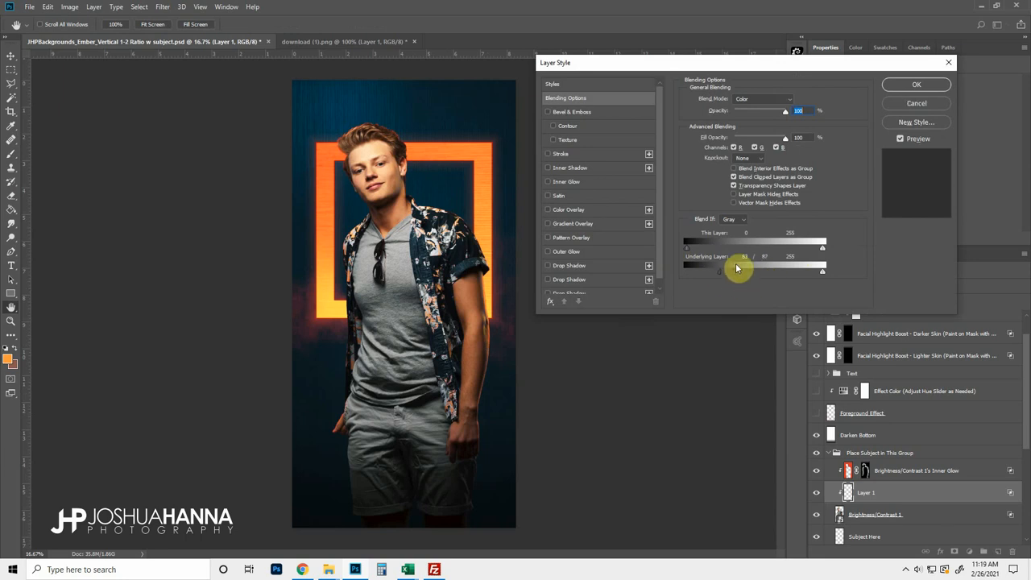
pyautogui.moveTo(719, 271); pyautogui.dragTo(744, 271)
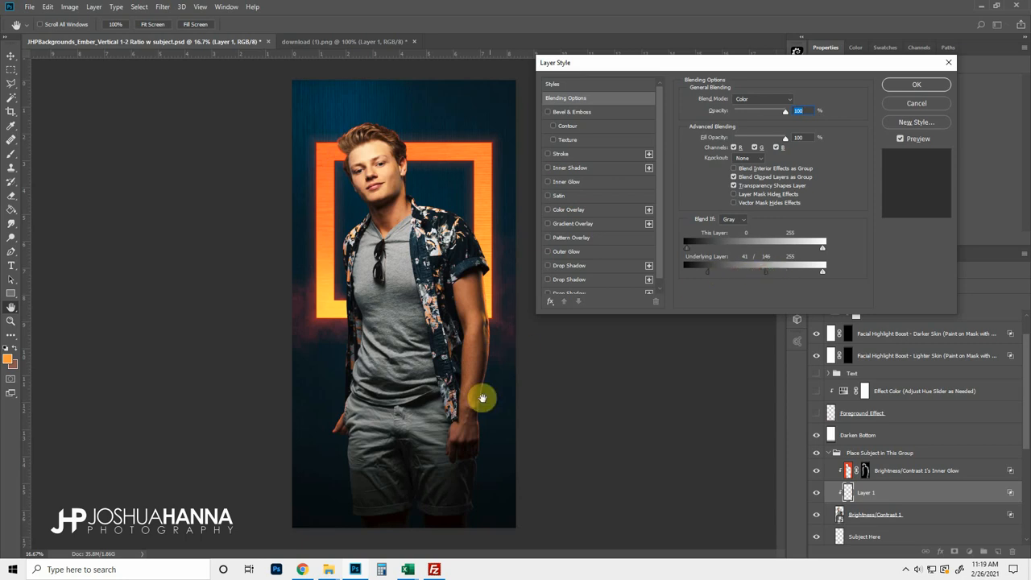
pyautogui.moveTo(707, 271); pyautogui.dragTo(732, 270)
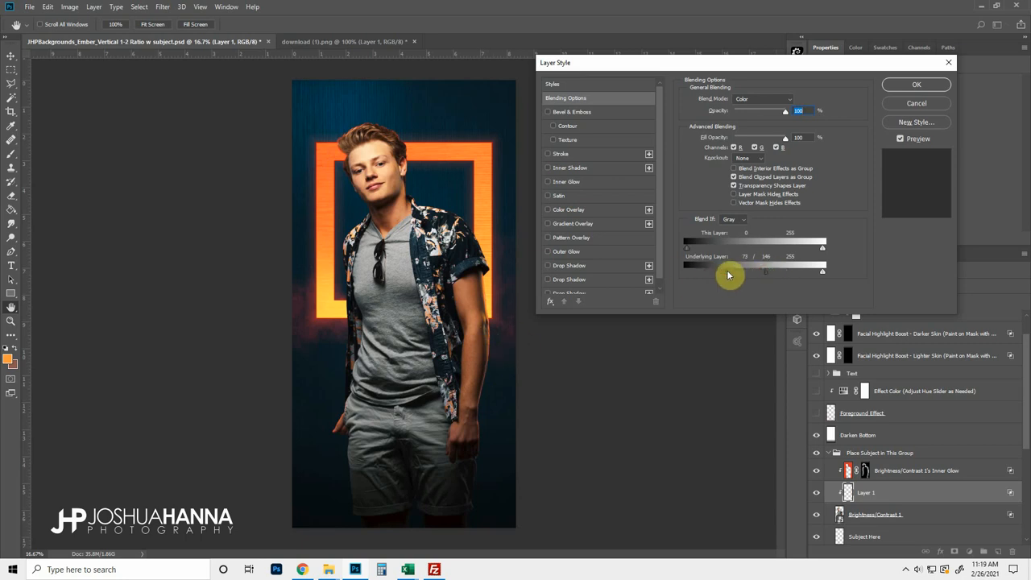
pyautogui.moveTo(742, 272); pyautogui.dragTo(709, 277)
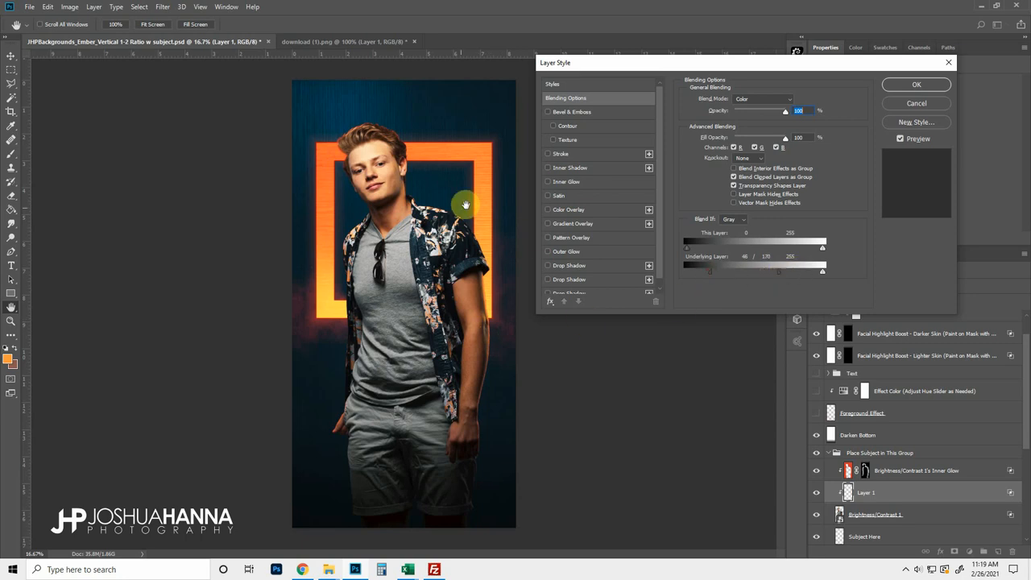
pyautogui.moveTo(830, 177)
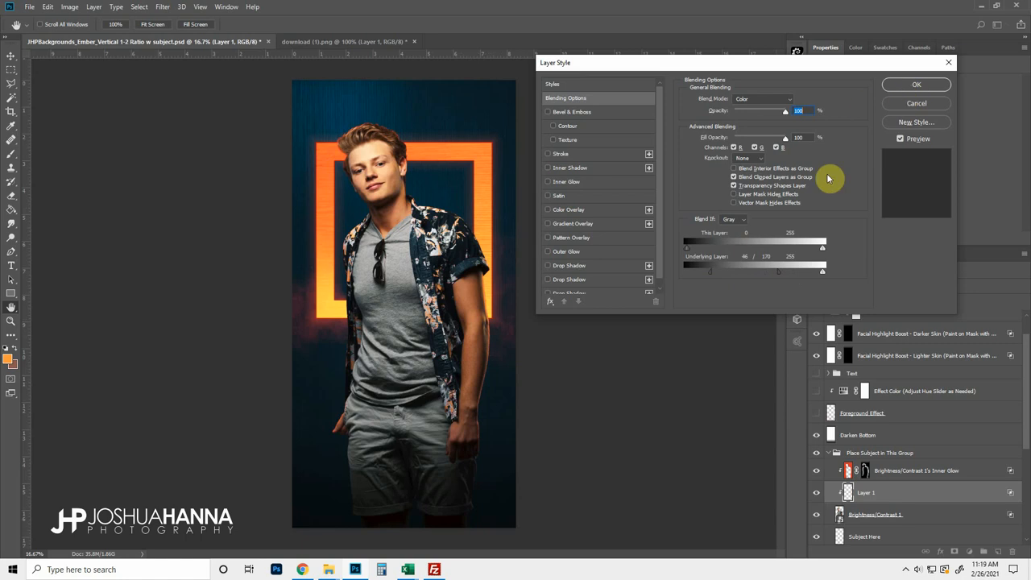
pyautogui.click(915, 84)
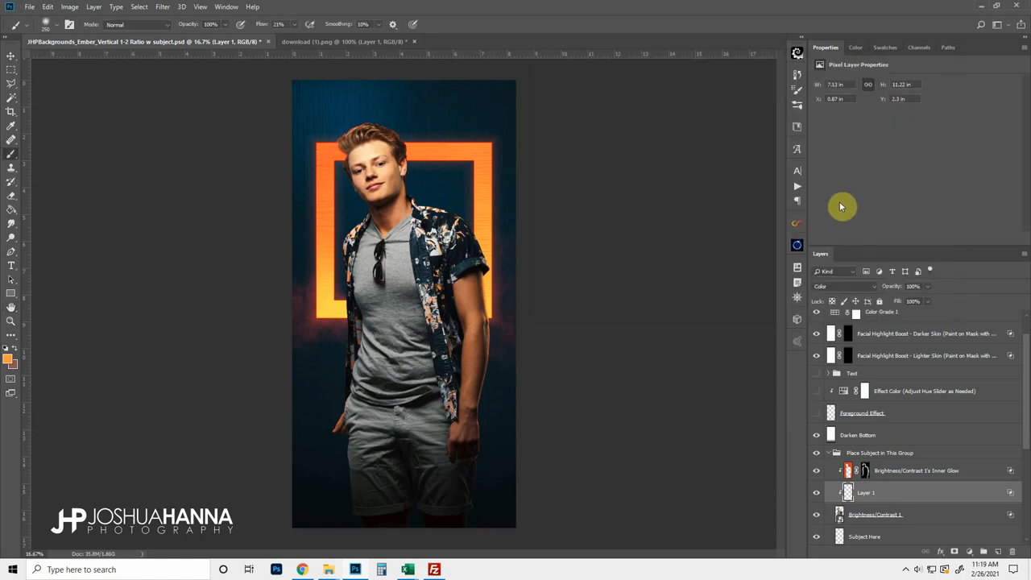
pyautogui.moveTo(824, 480)
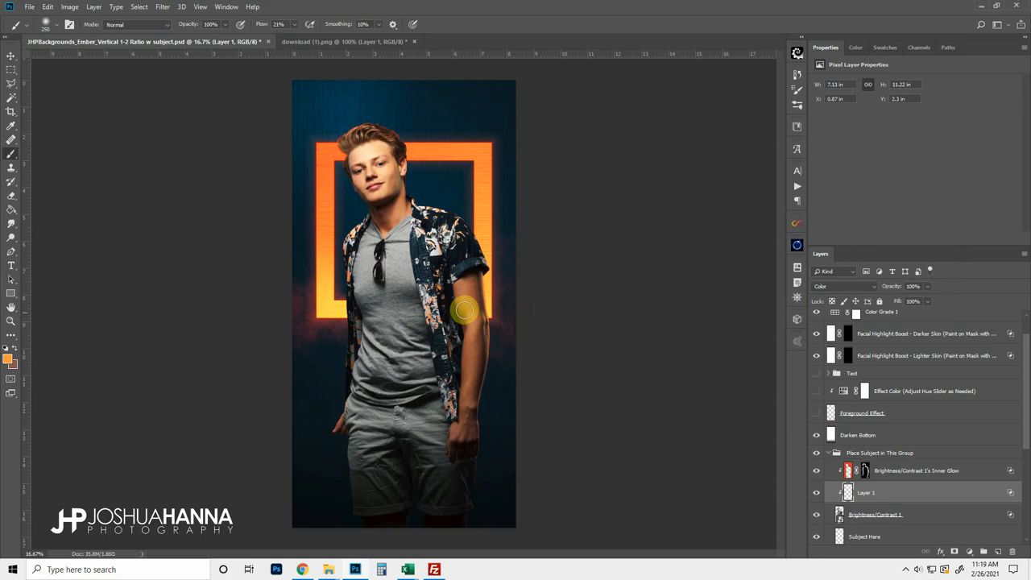
pyautogui.moveTo(624, 358)
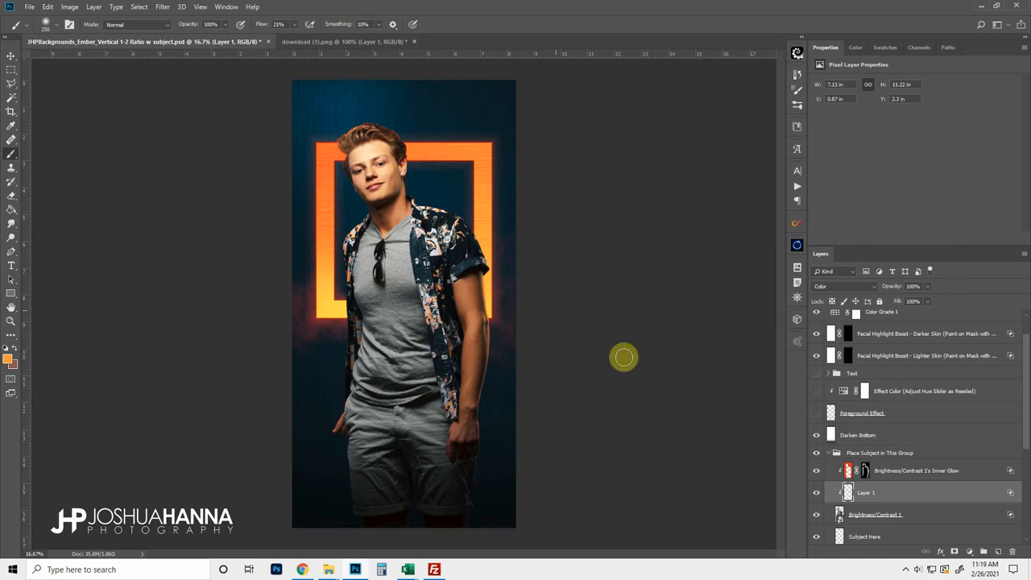